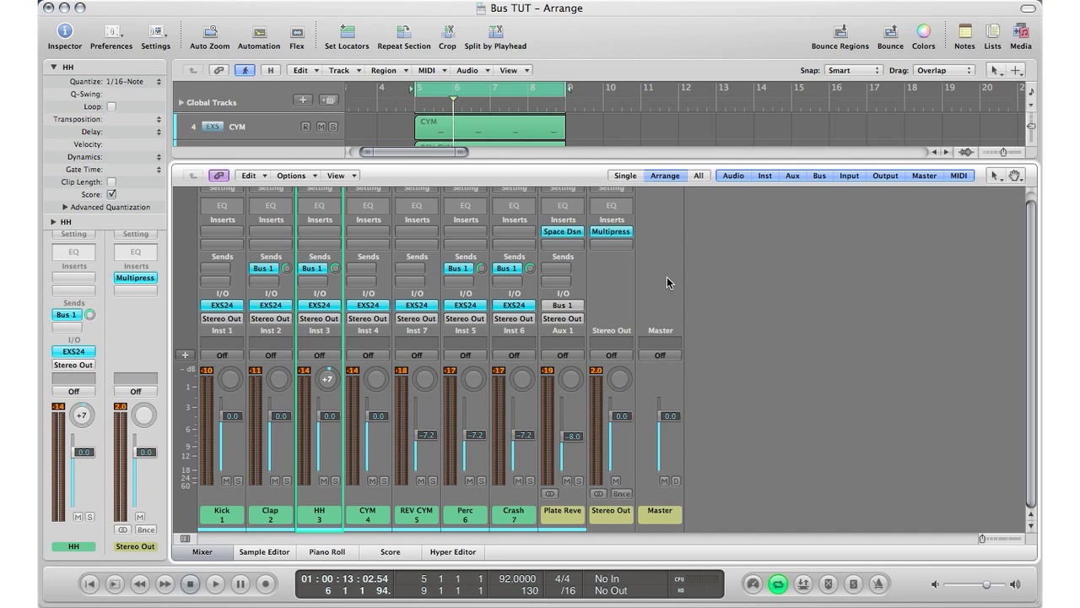
pyautogui.moveTo(496, 245)
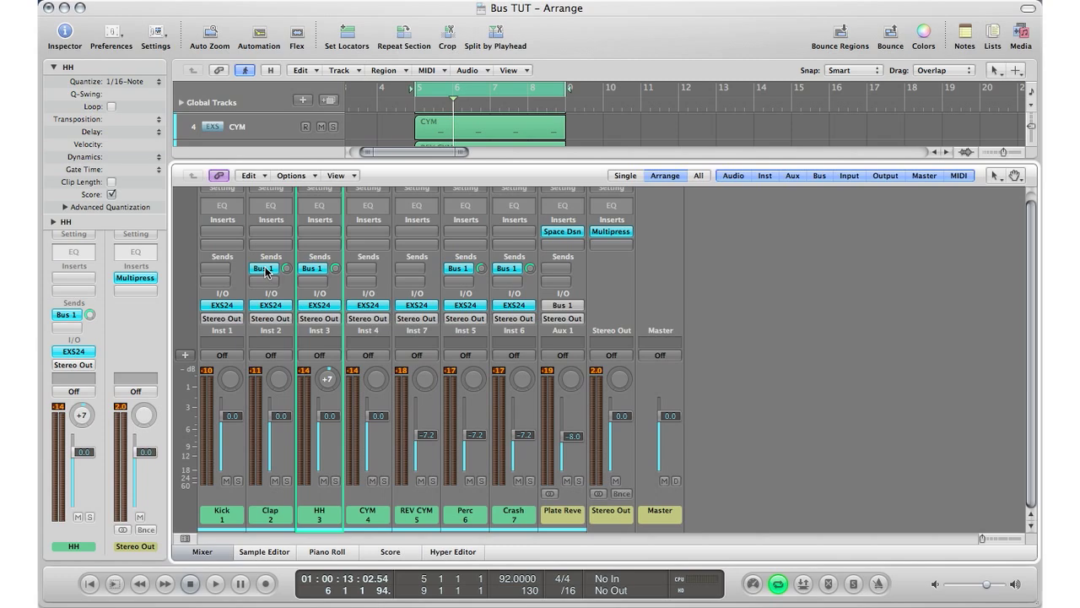
pyautogui.moveTo(573, 304)
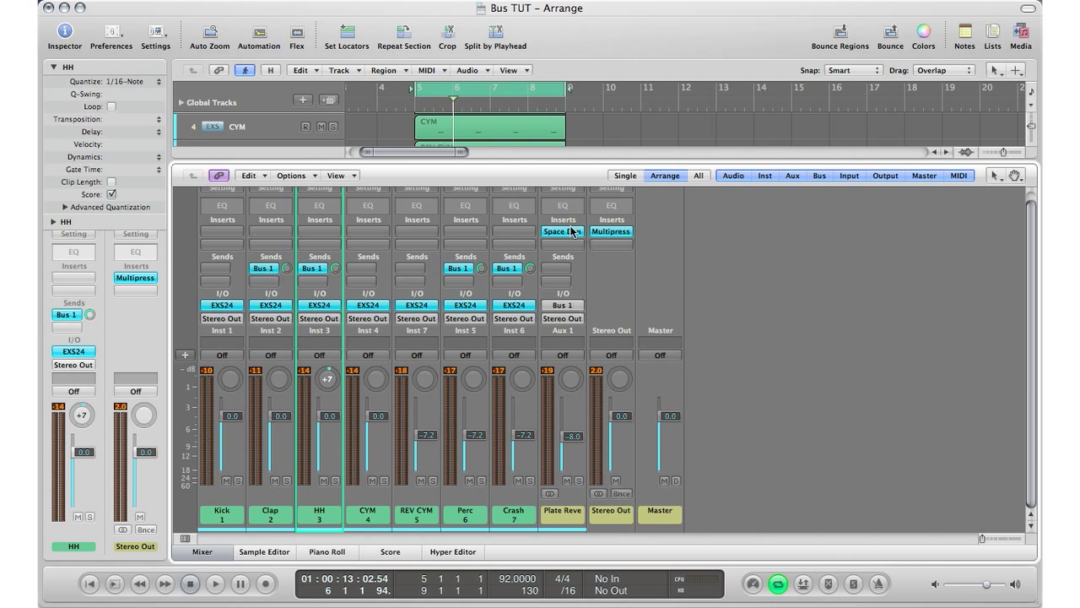
pyautogui.moveTo(562, 231)
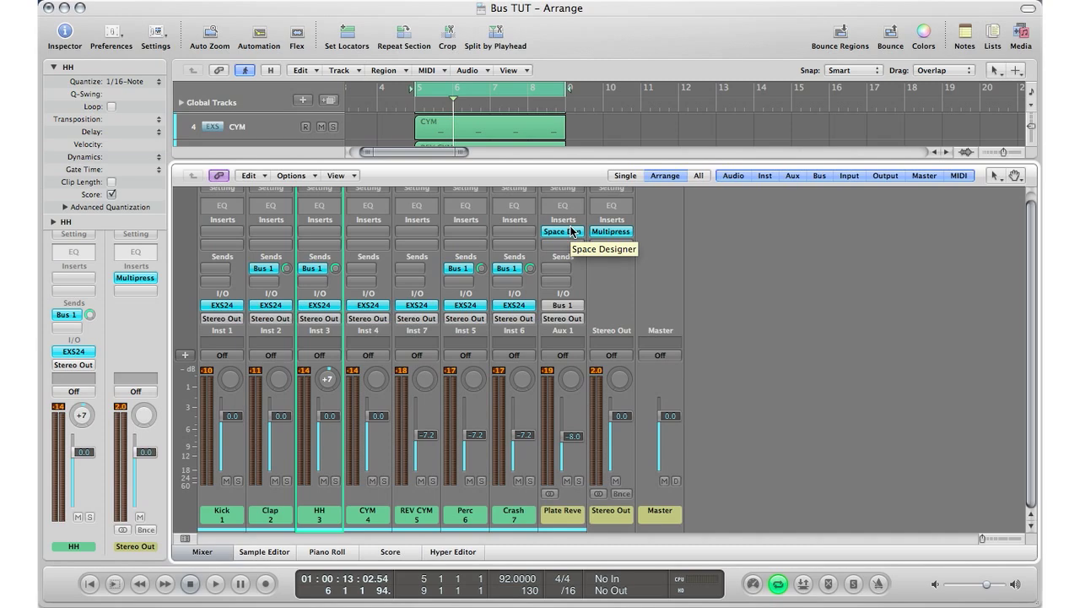
pyautogui.moveTo(522, 227)
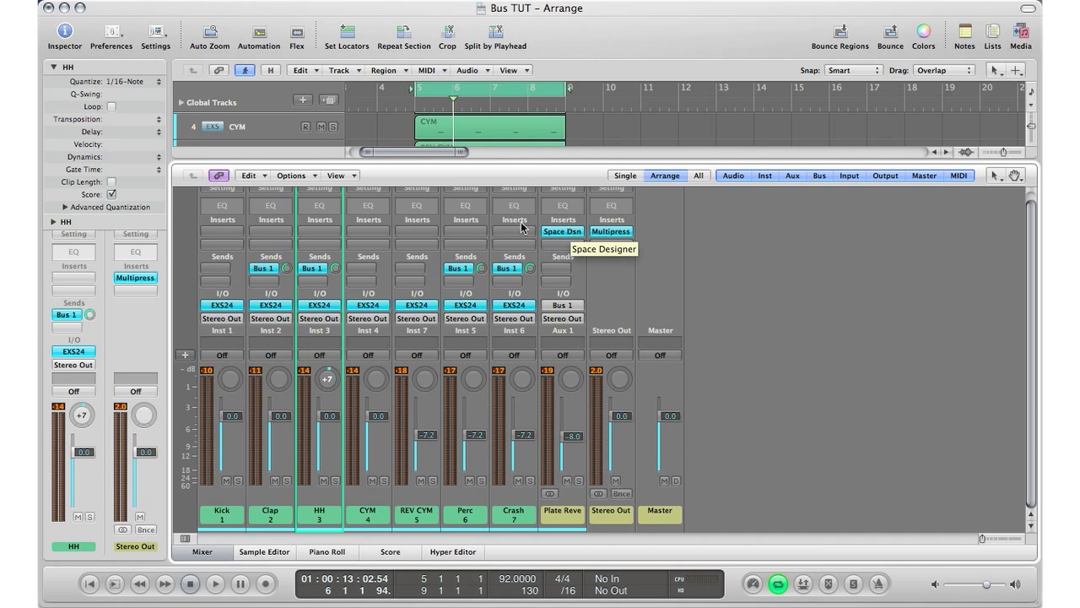
pyautogui.moveTo(278, 240)
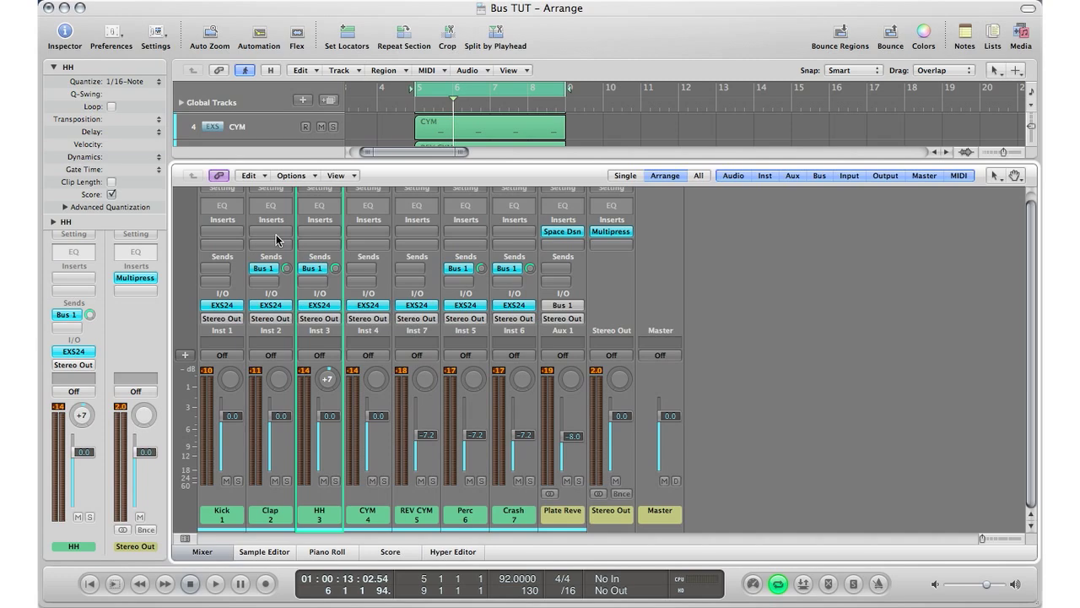
pyautogui.moveTo(296, 243)
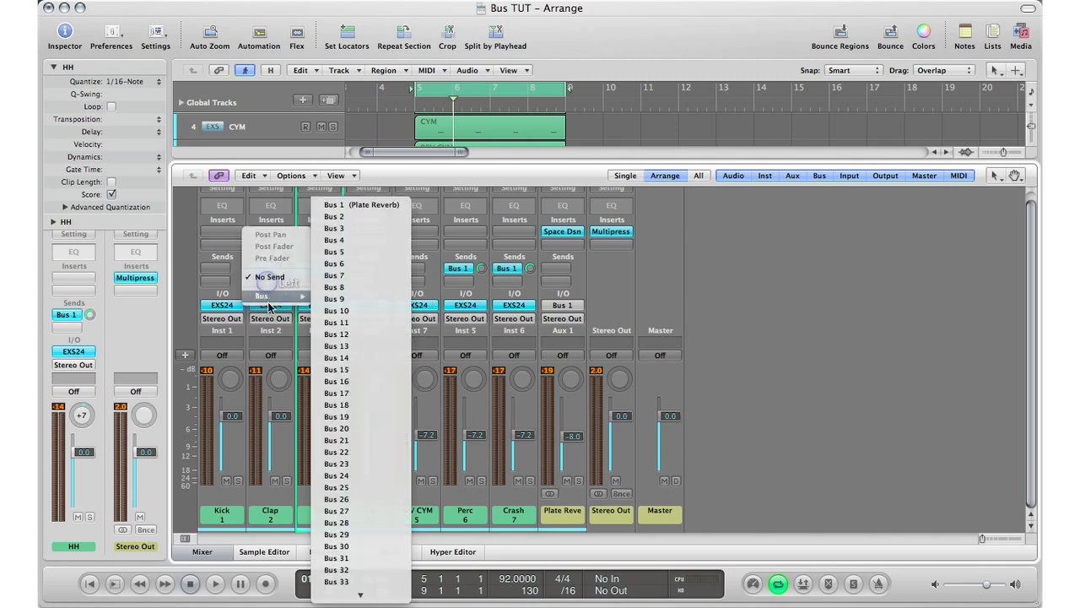
pyautogui.moveTo(629, 282)
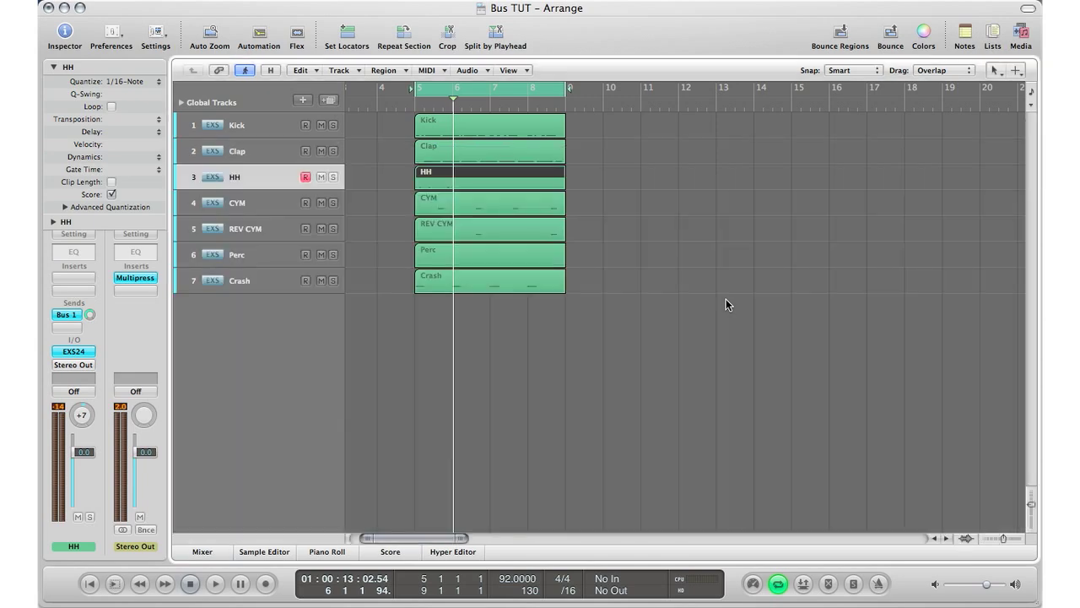
# Step: Show the mixer and set up 2 new stereo aux strips, inputs ascending from Bus 2
pyautogui.click(202, 551)
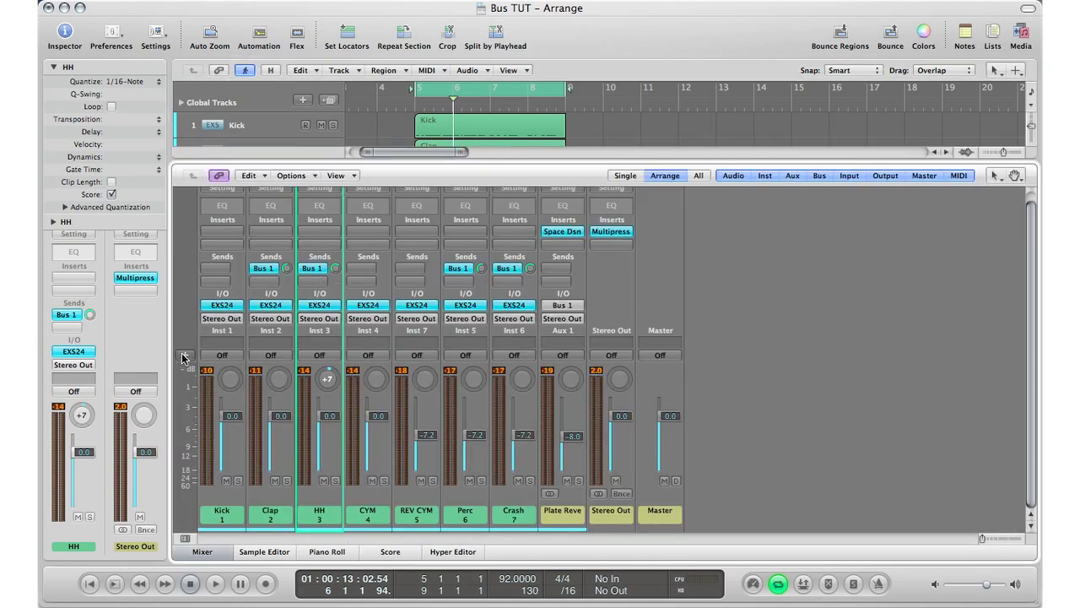
pyautogui.moveTo(185, 355)
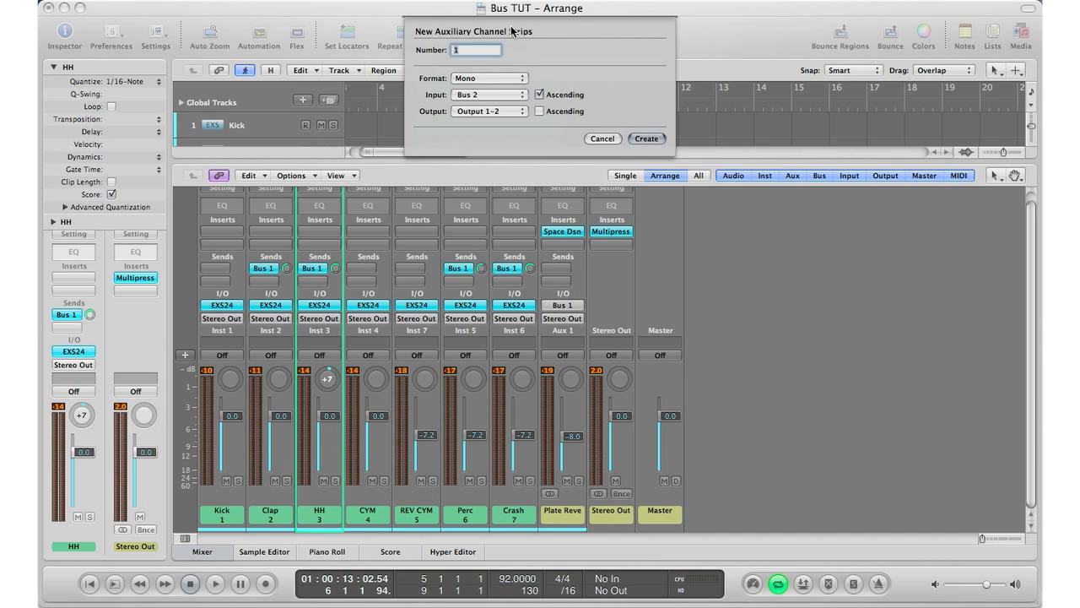
pyautogui.click(475, 50)
pyautogui.write('2')
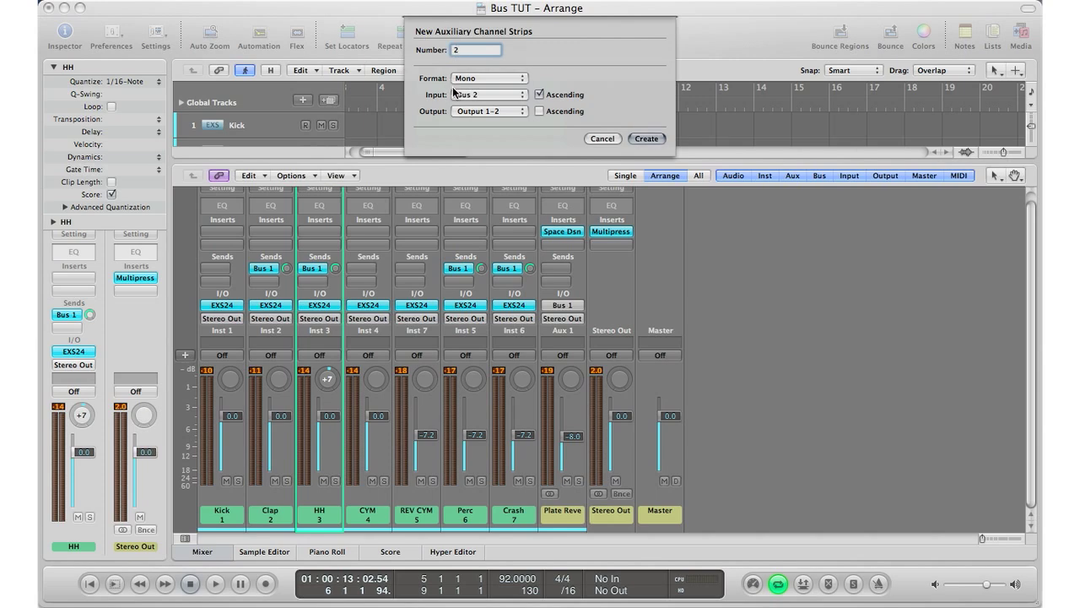
pyautogui.click(487, 78)
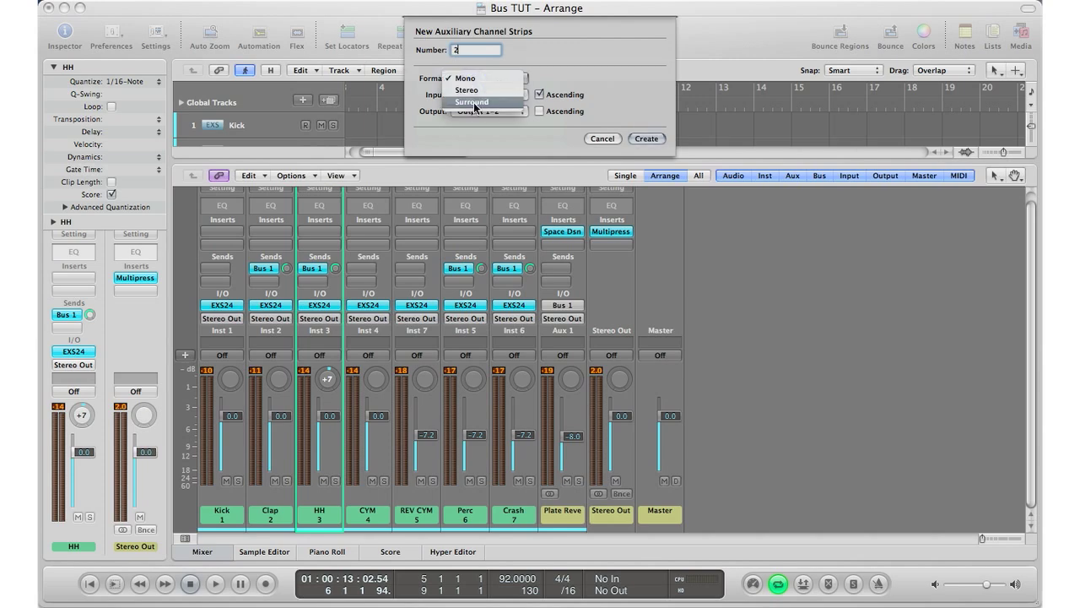
pyautogui.click(466, 90)
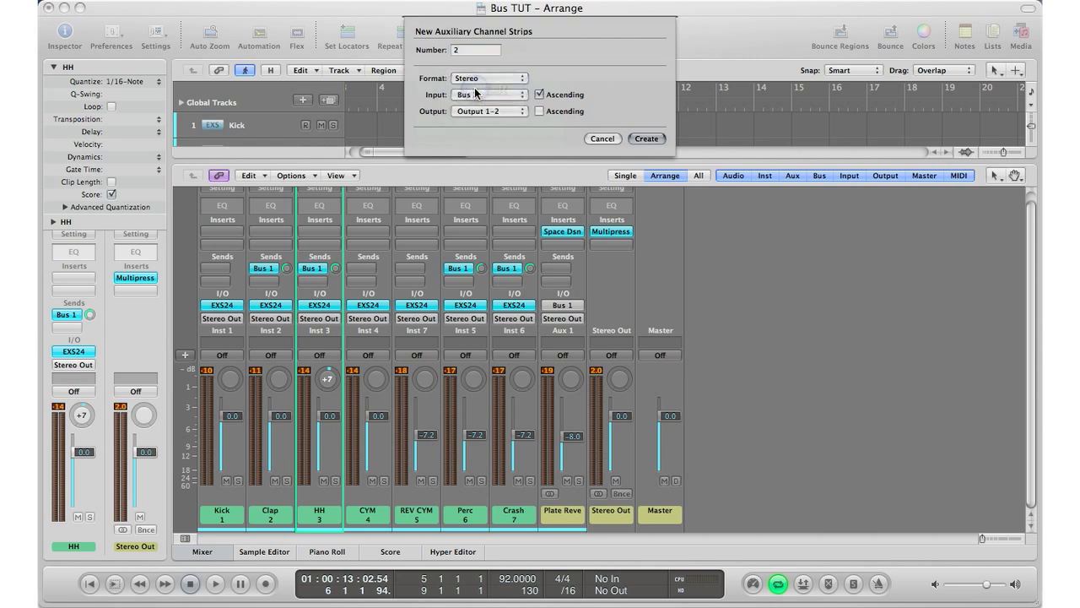
pyautogui.click(490, 94)
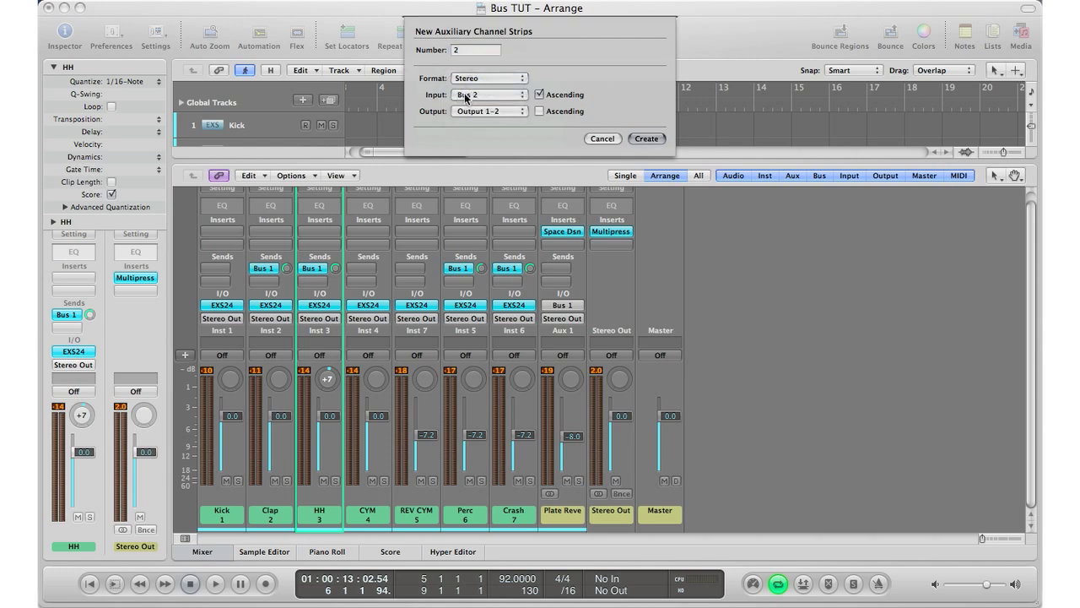
pyautogui.click(488, 95)
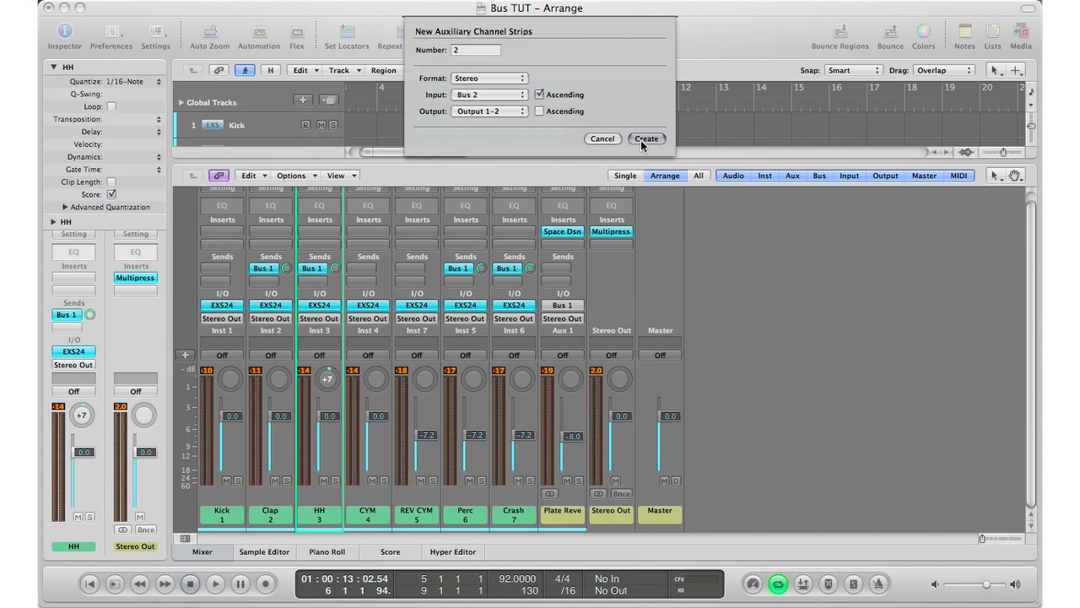
# Step: Create Aux 2 and Aux 3 on Buses 2 and 3, and insert Delay Designer on Aux 2
pyautogui.click(646, 138)
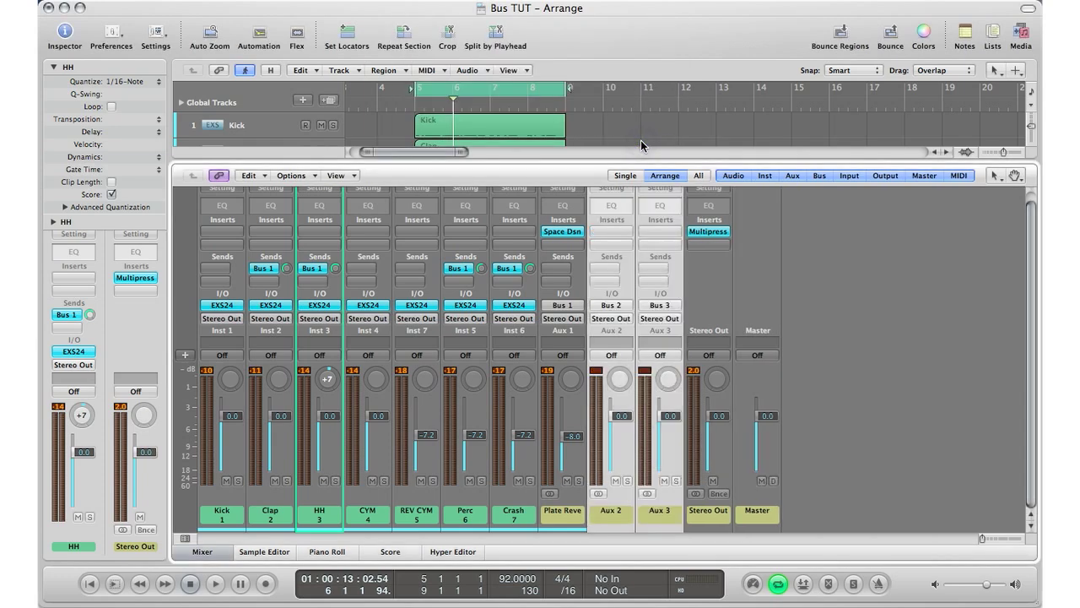
pyautogui.moveTo(716, 383)
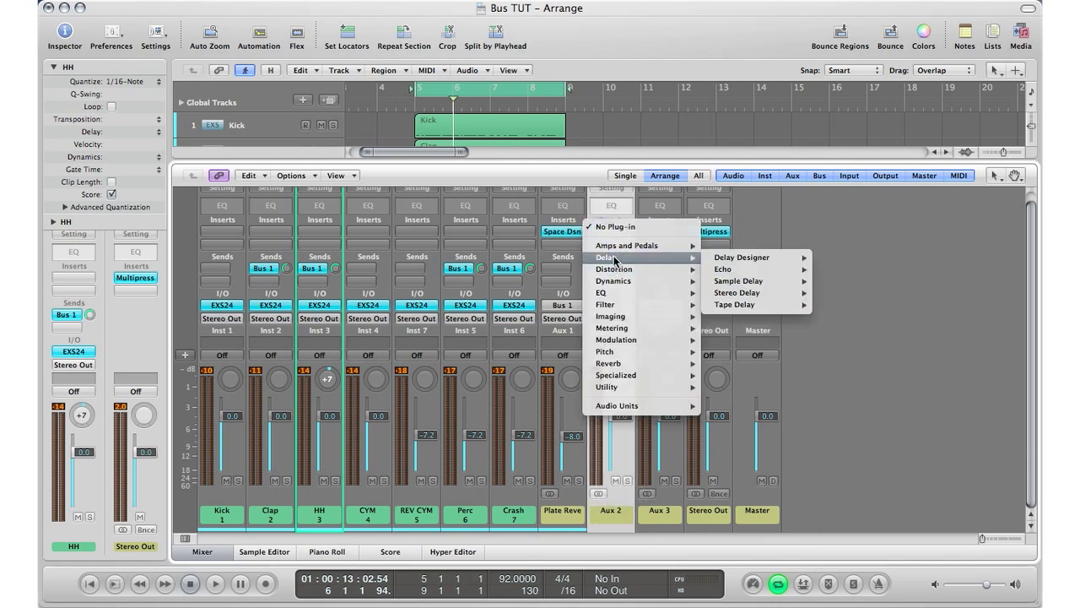
pyautogui.moveTo(743, 257)
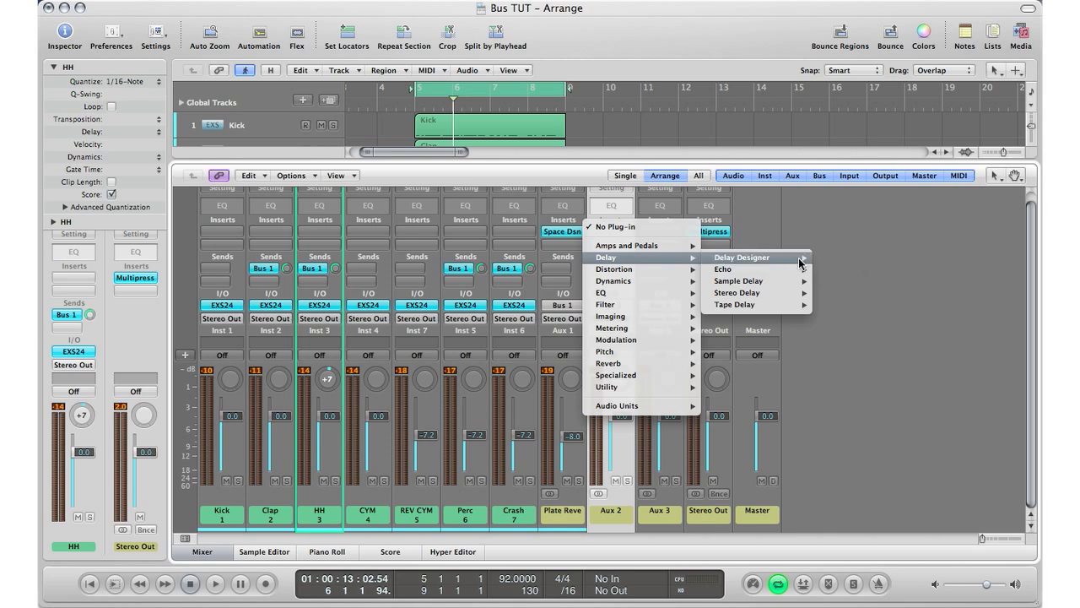
pyautogui.click(741, 258)
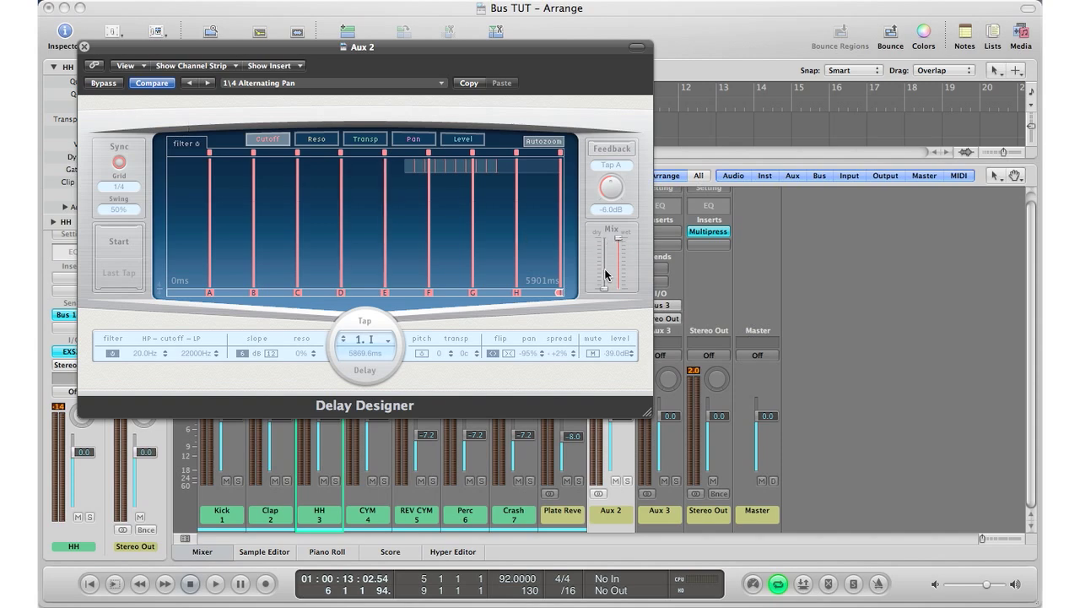
pyautogui.moveTo(605, 301)
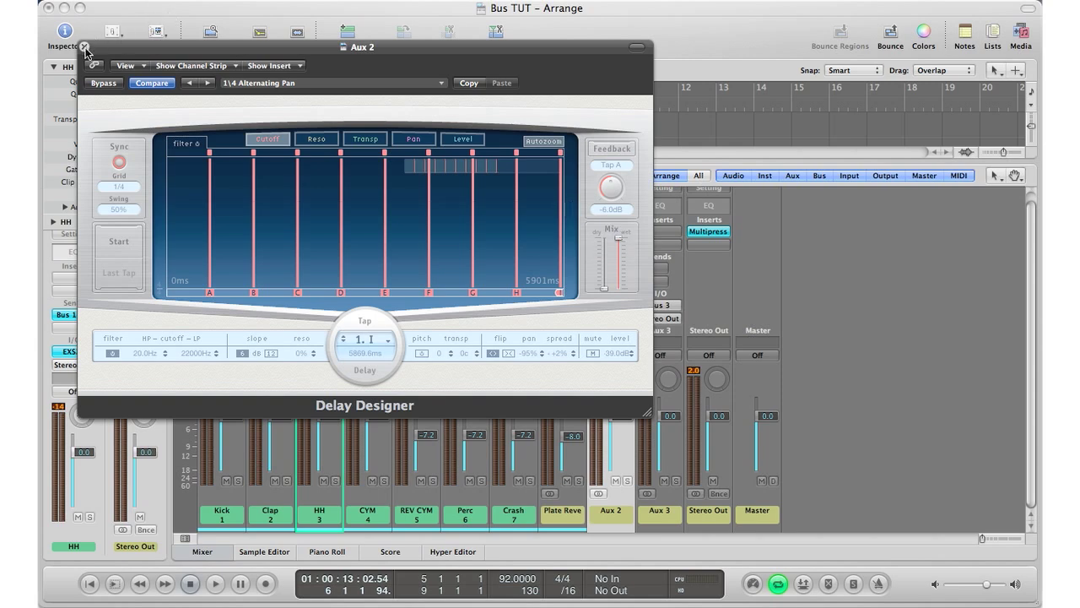
pyautogui.click(84, 47)
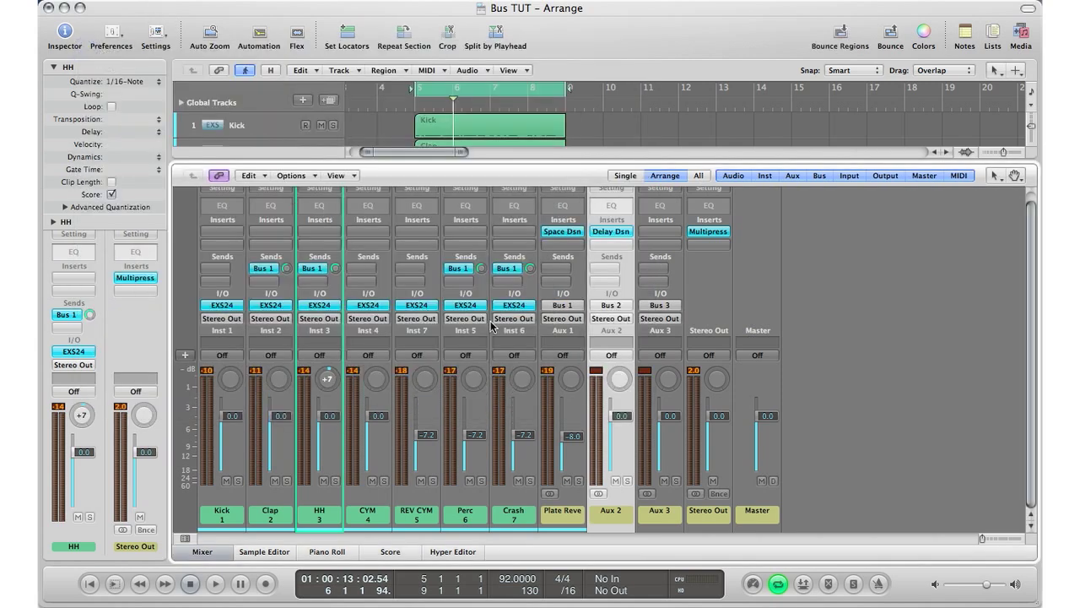
pyautogui.moveTo(380, 354)
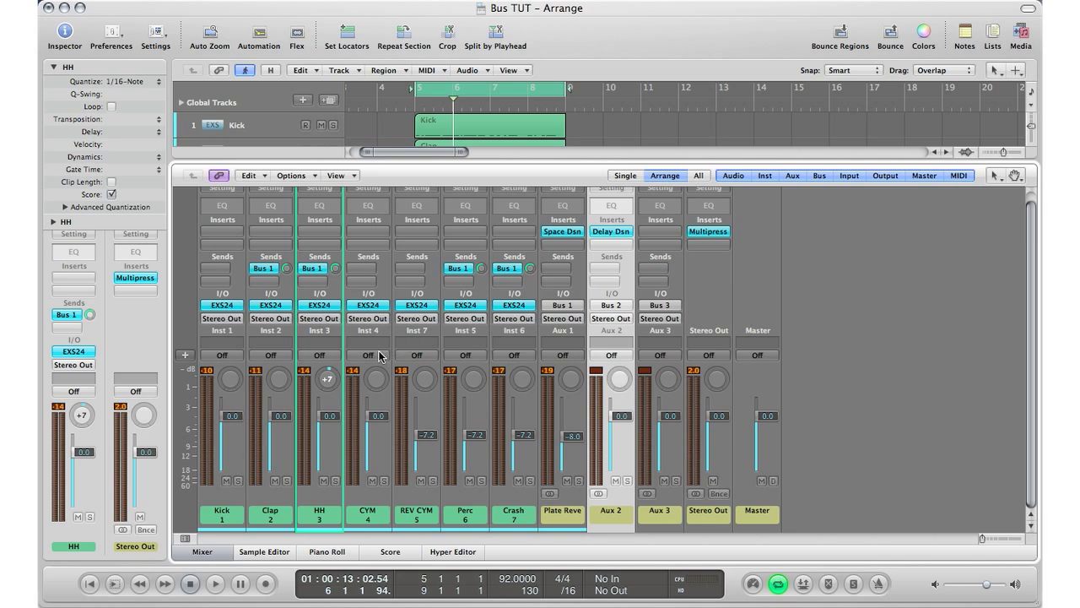
pyautogui.moveTo(281, 503)
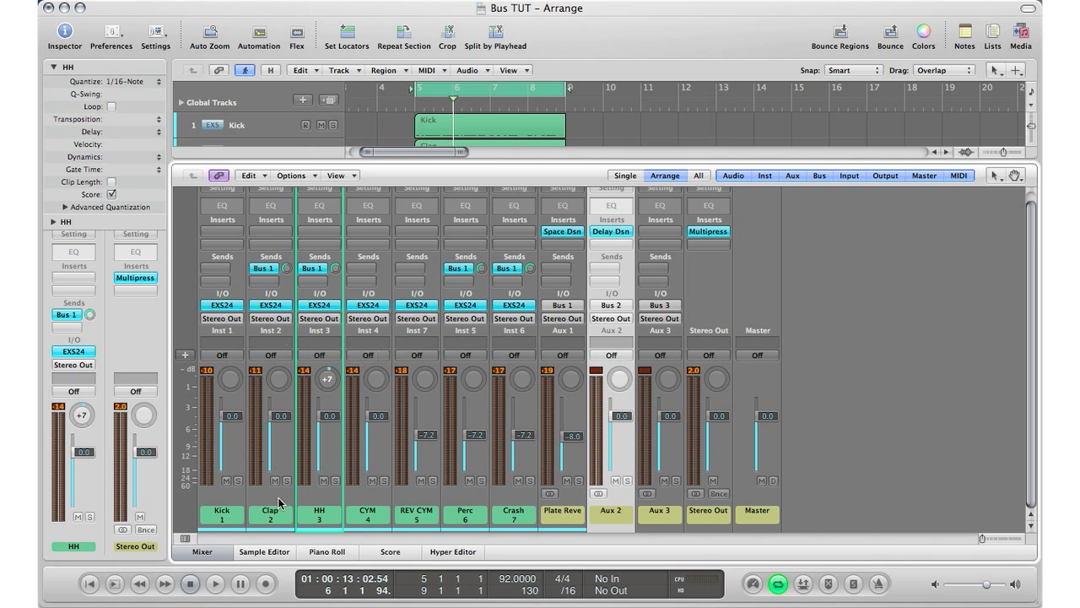
# Step: Add a Clap send to Bus 2 (Delay) and set its send amount
pyautogui.click(270, 510)
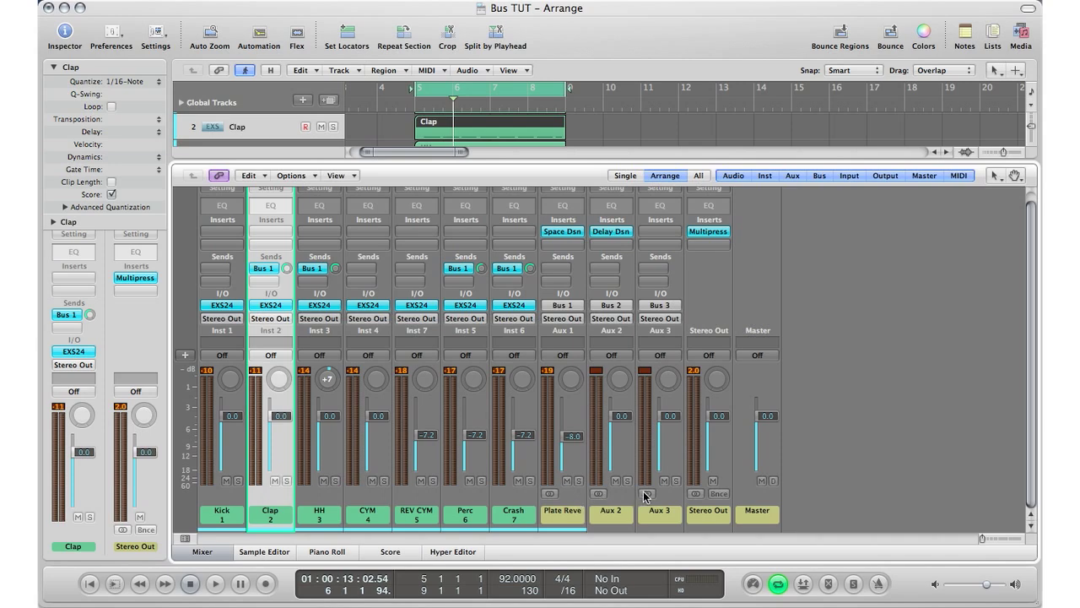
pyautogui.moveTo(612, 516)
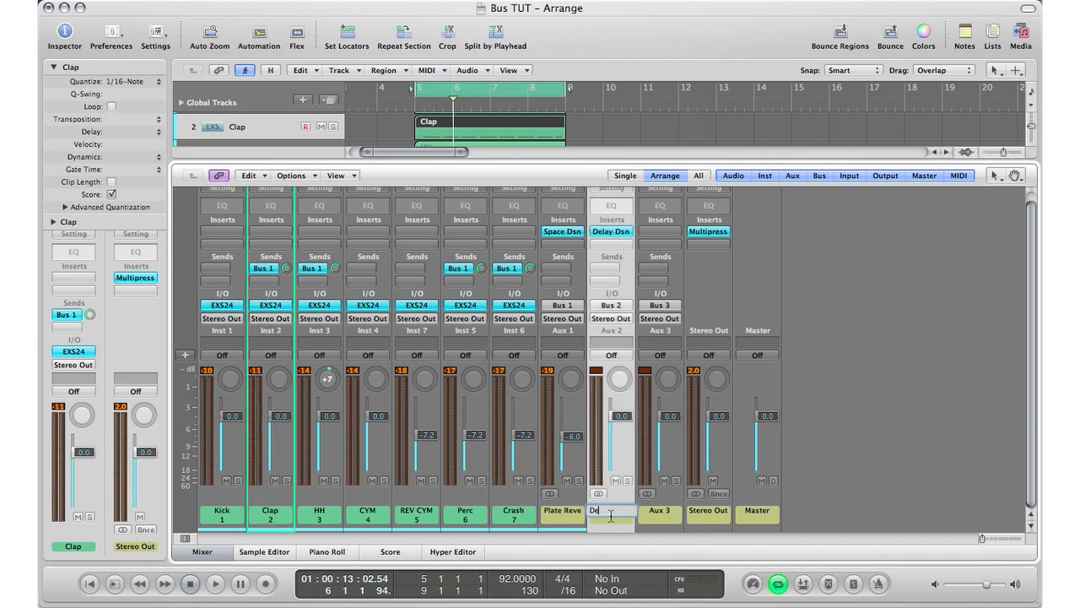
pyautogui.write('Delay')
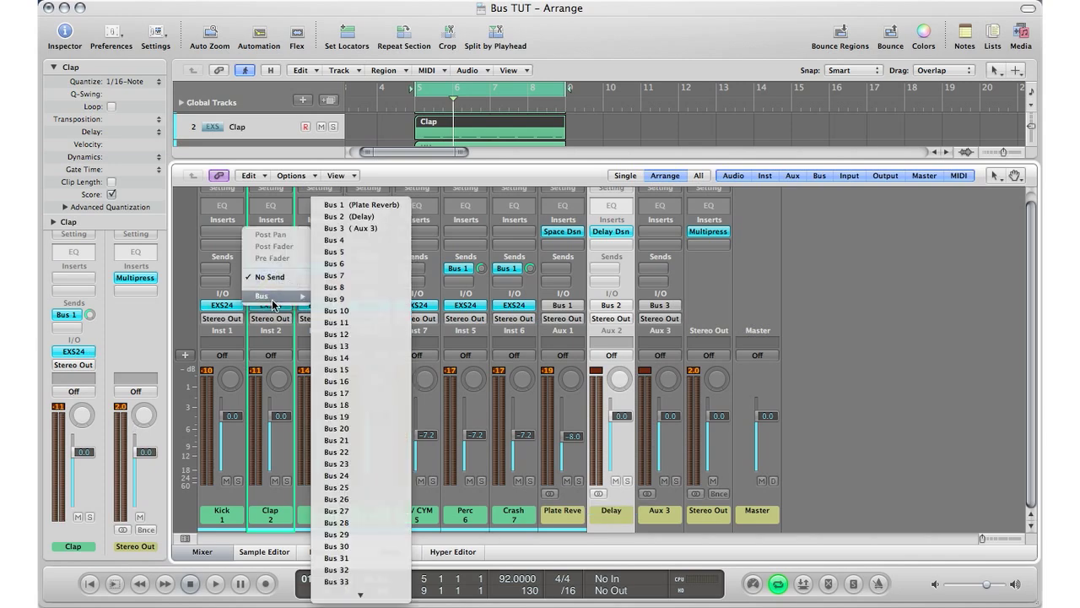
pyautogui.moveTo(335, 298)
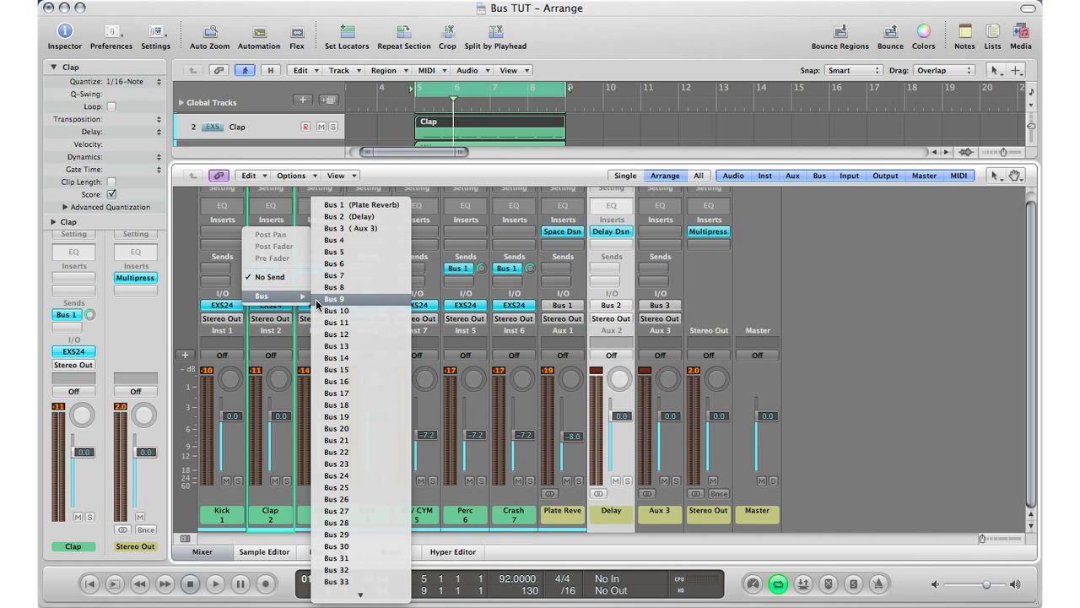
pyautogui.moveTo(357, 222)
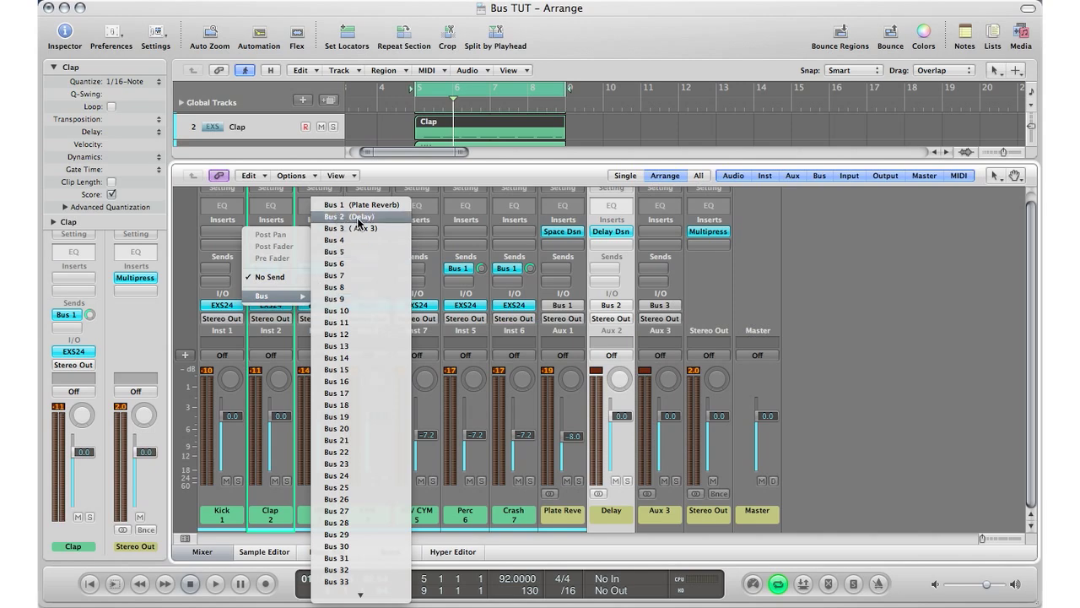
pyautogui.click(345, 216)
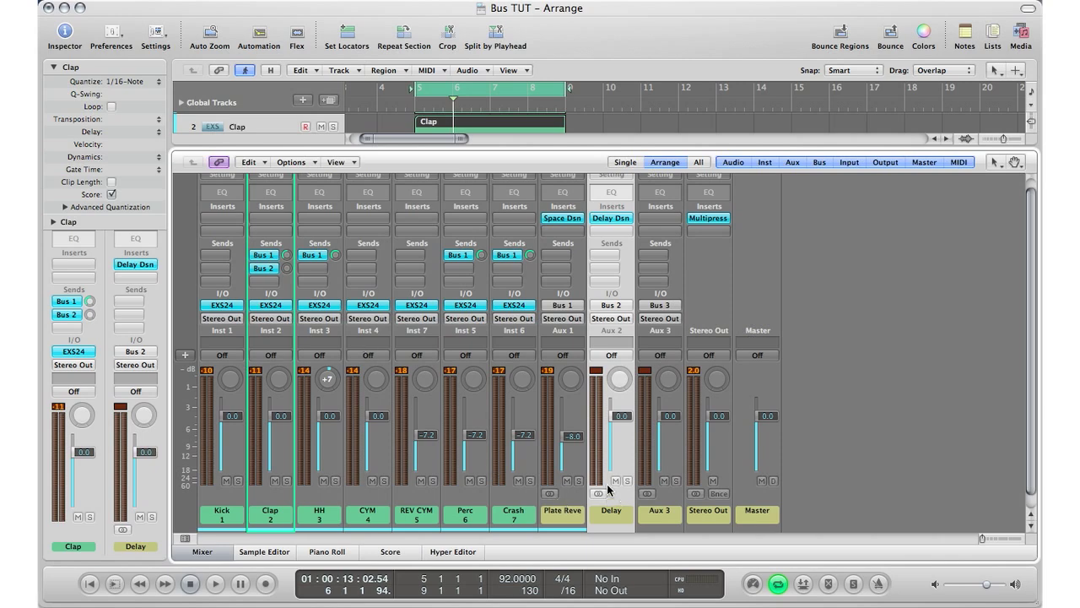
pyautogui.moveTo(477, 373)
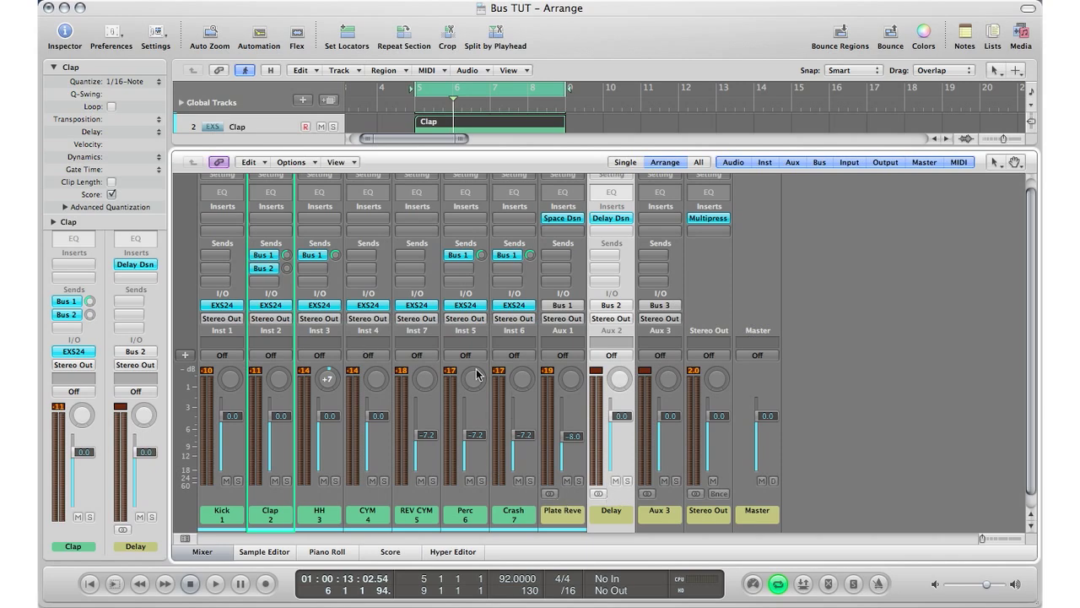
pyautogui.moveTo(287, 346)
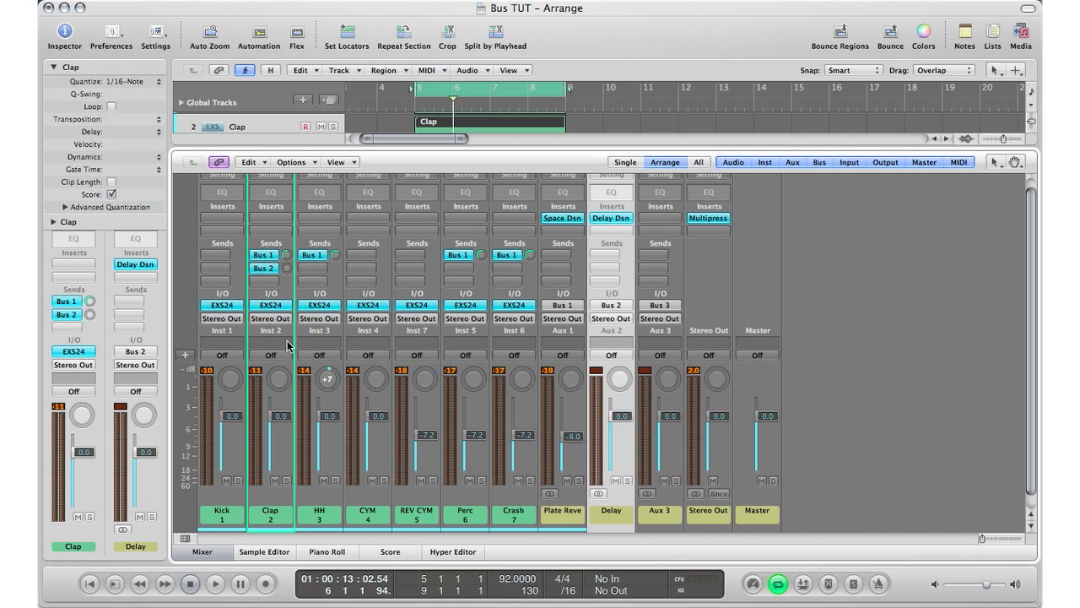
pyautogui.moveTo(297, 312)
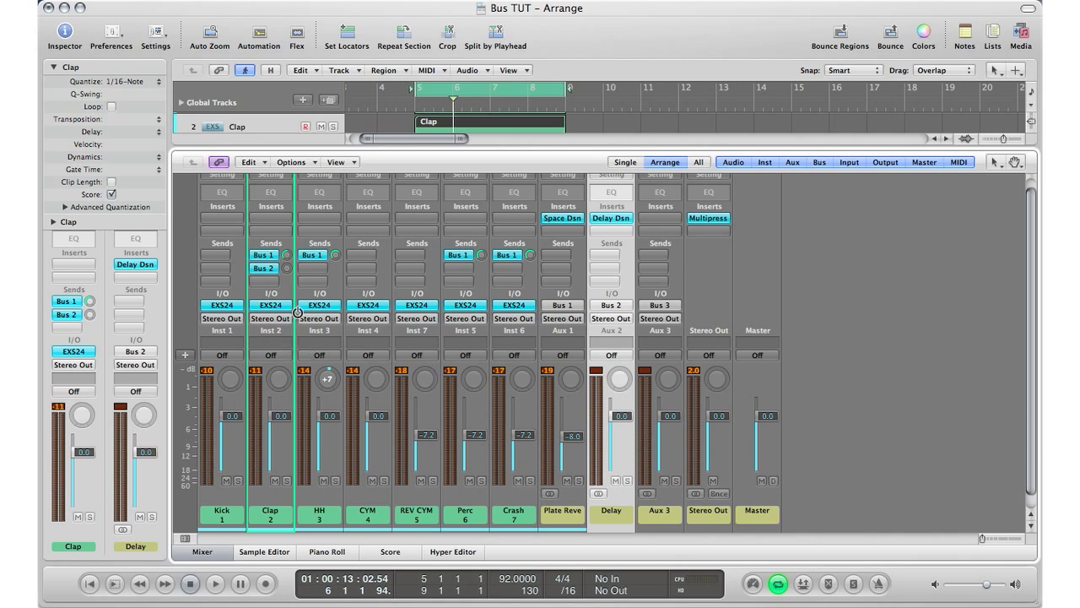
pyautogui.moveTo(288, 271)
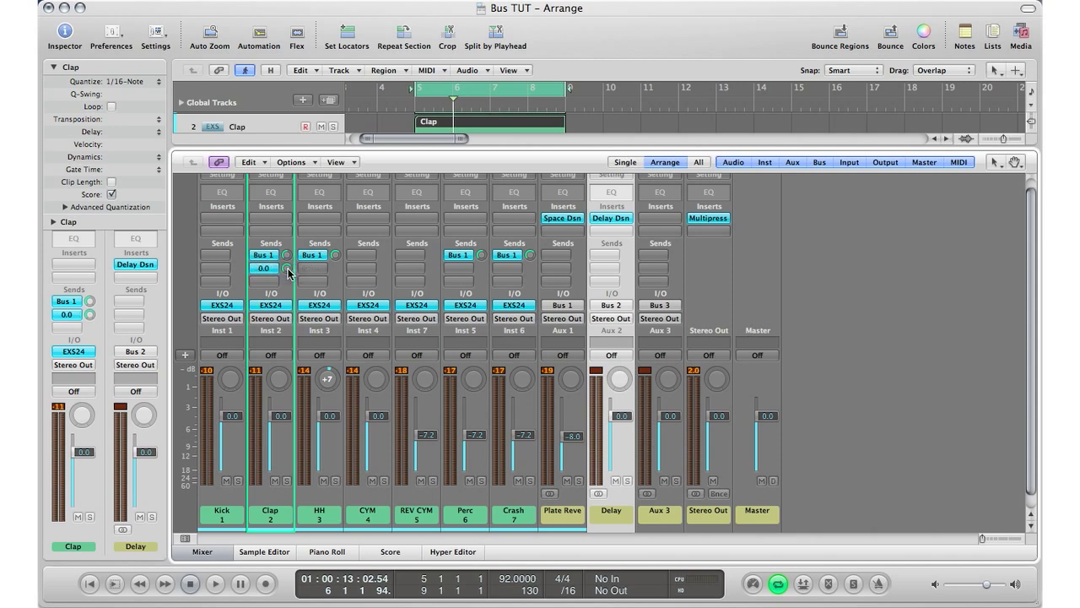
pyautogui.click(263, 267)
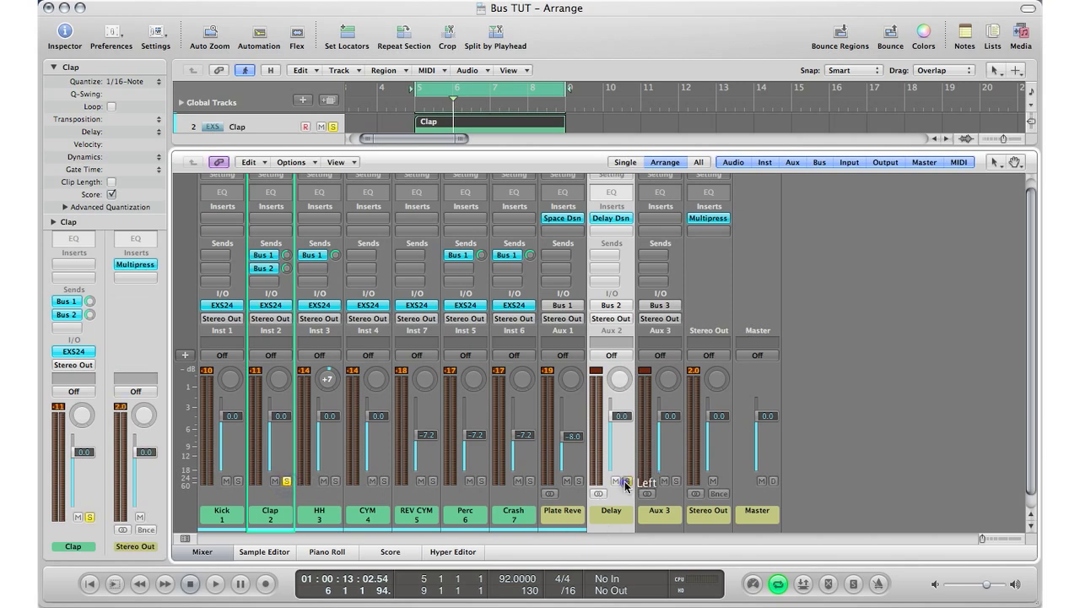
pyautogui.moveTo(599, 488)
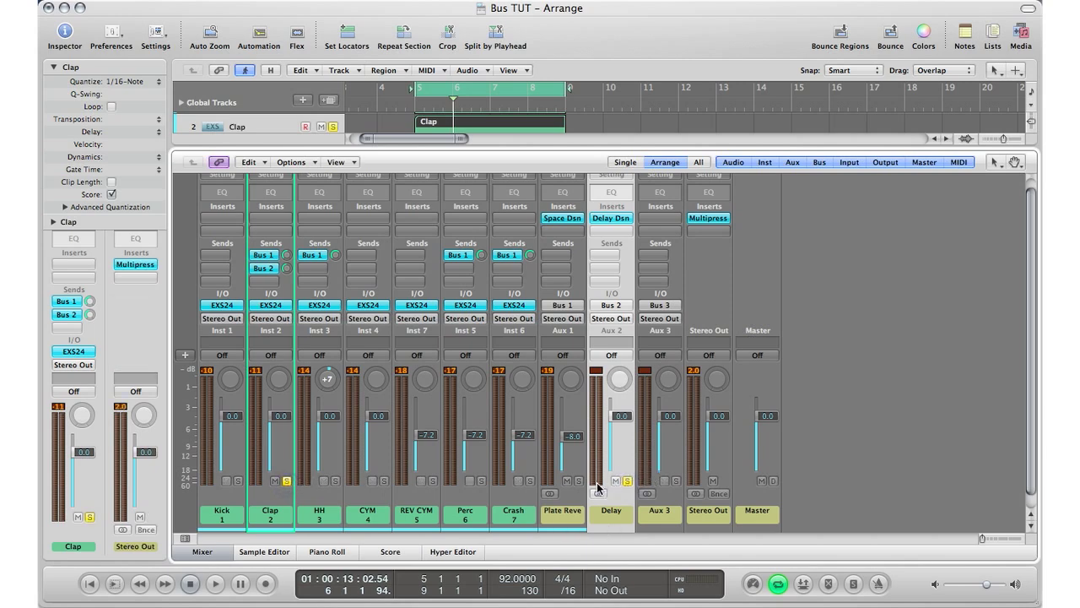
# Step: Solo the Delay aux and pull its fader down to -6.0 dB during playback
pyautogui.click(599, 480)
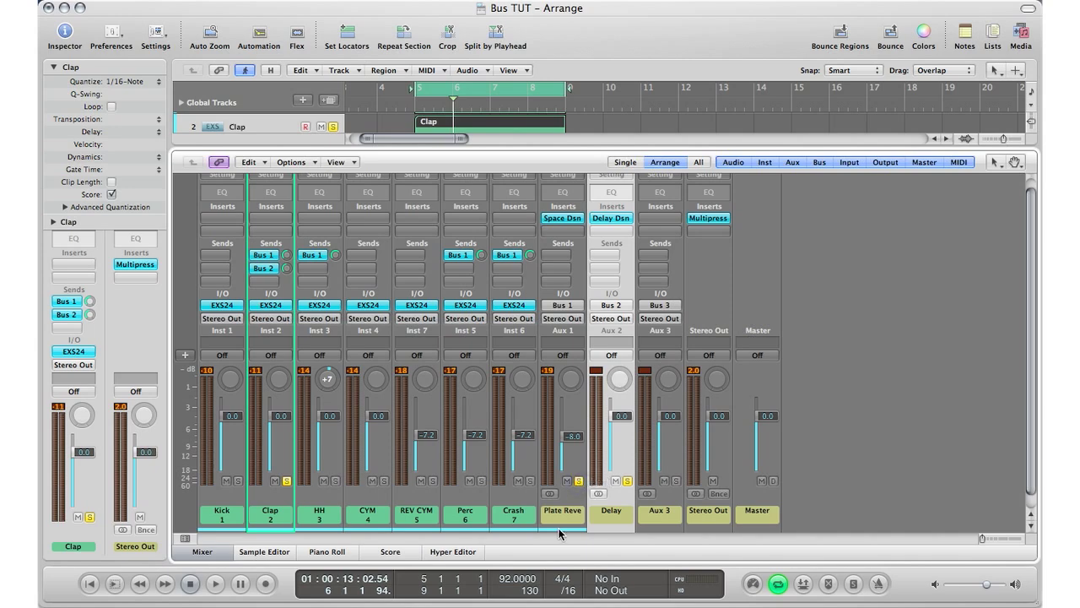
pyautogui.click(214, 583)
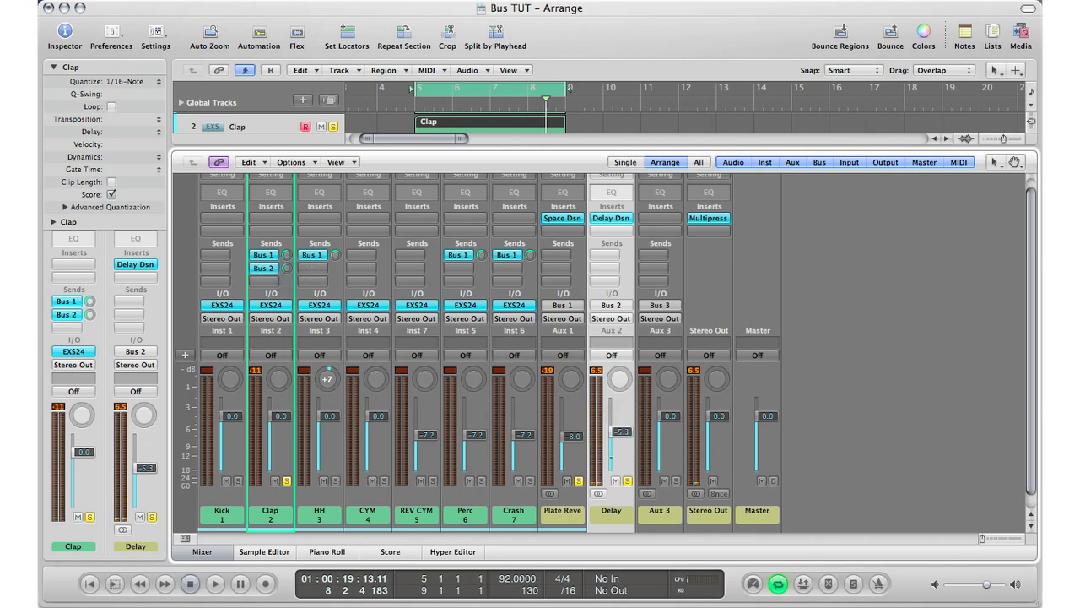
pyautogui.click(214, 583)
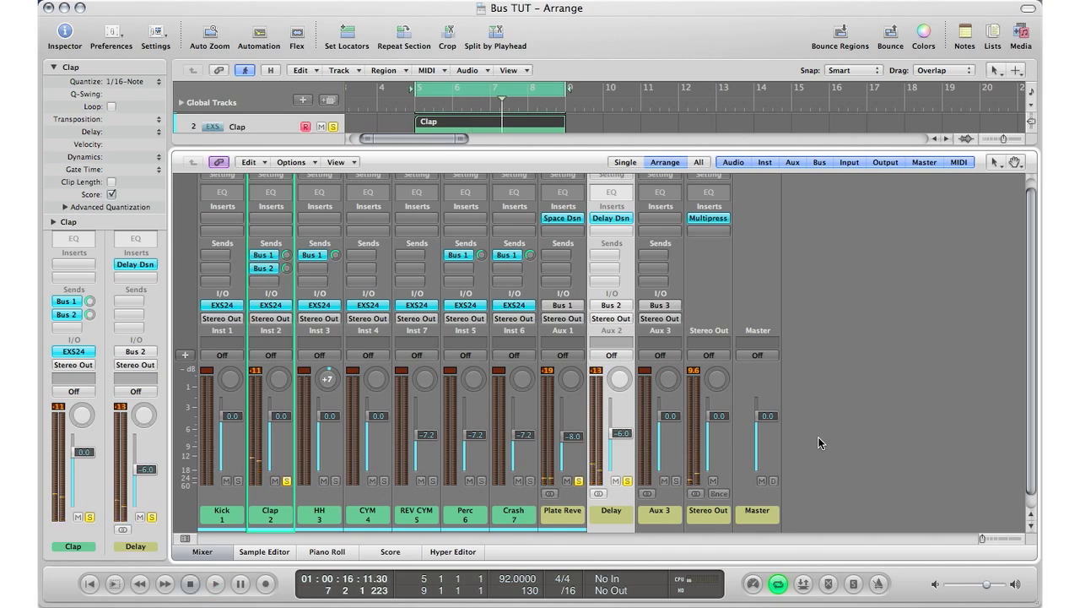
pyautogui.moveTo(667, 498)
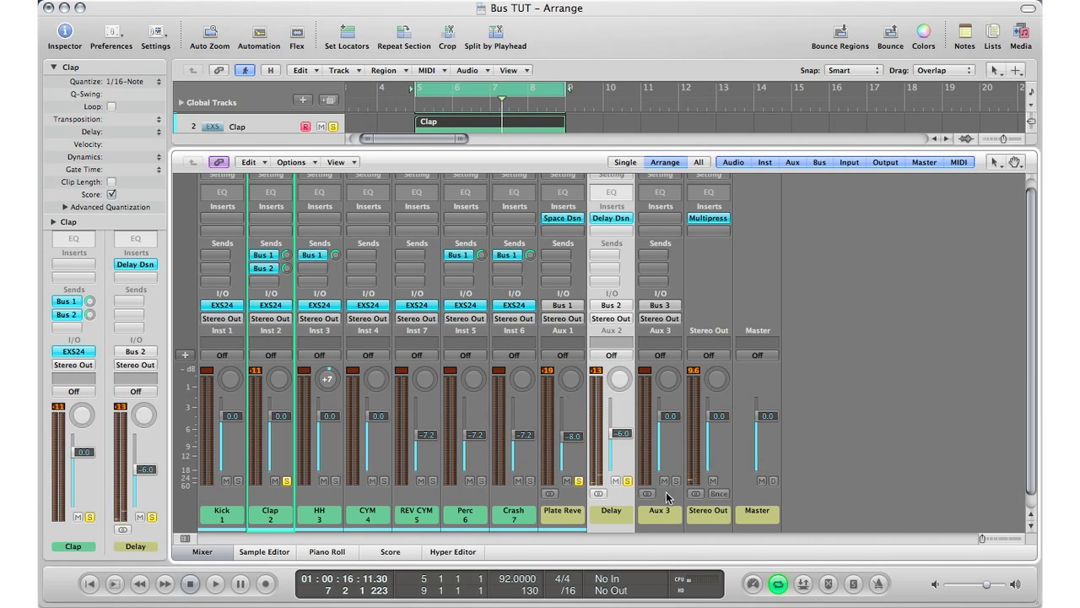
# Step: Insert the Echo plug-in from the Delay category on the Aux 3 strip
pyautogui.click(660, 206)
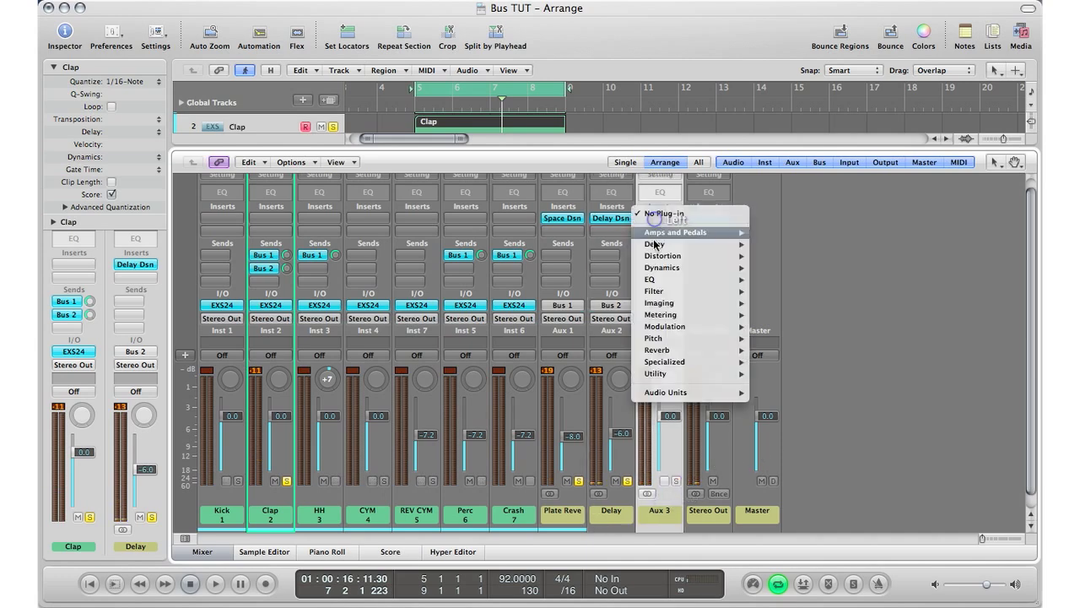
pyautogui.moveTo(654, 243)
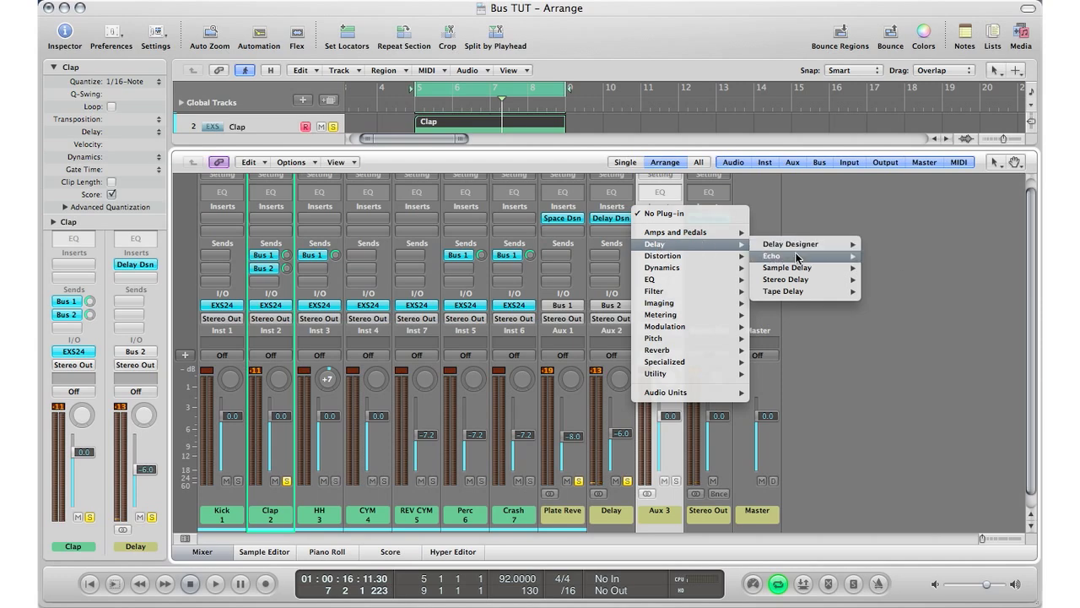
pyautogui.click(769, 255)
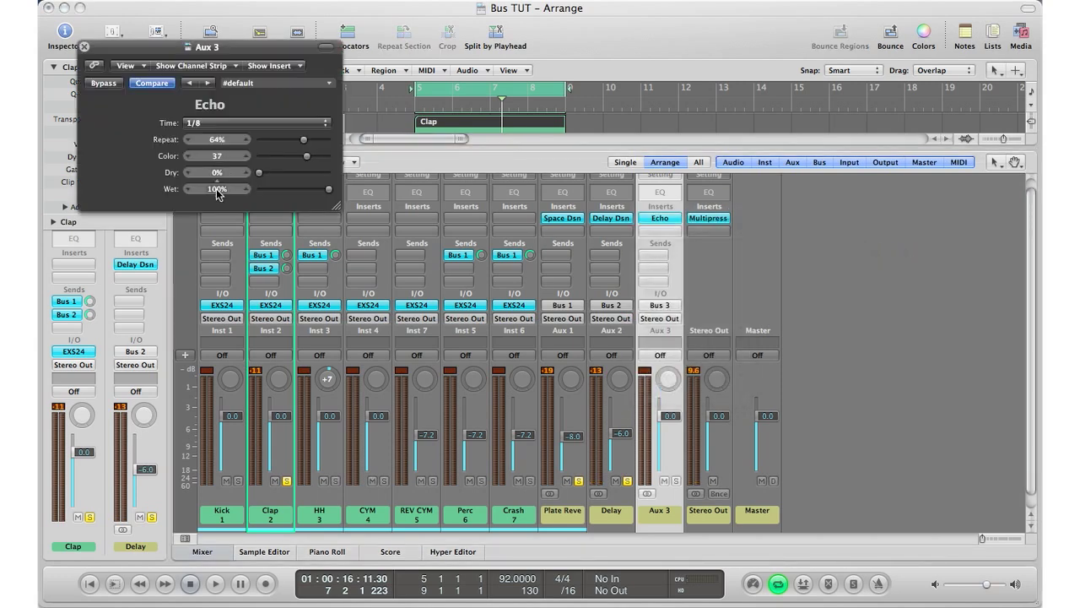
pyautogui.moveTo(177, 105)
pyautogui.write('ECHO')
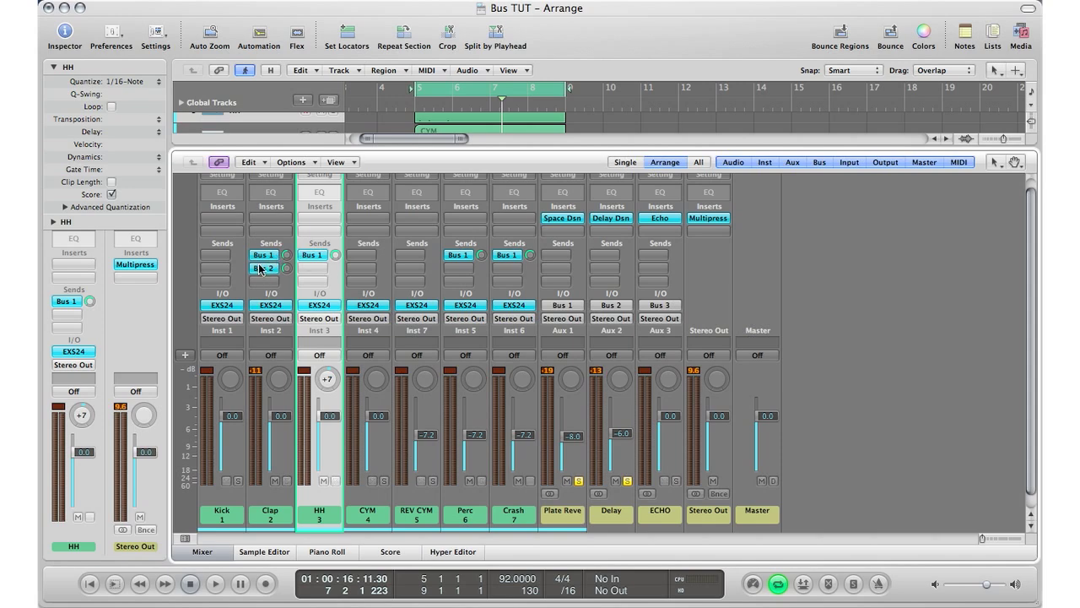
# Step: Select the HH strip and open the bus list on its empty second send slot
pyautogui.click(263, 269)
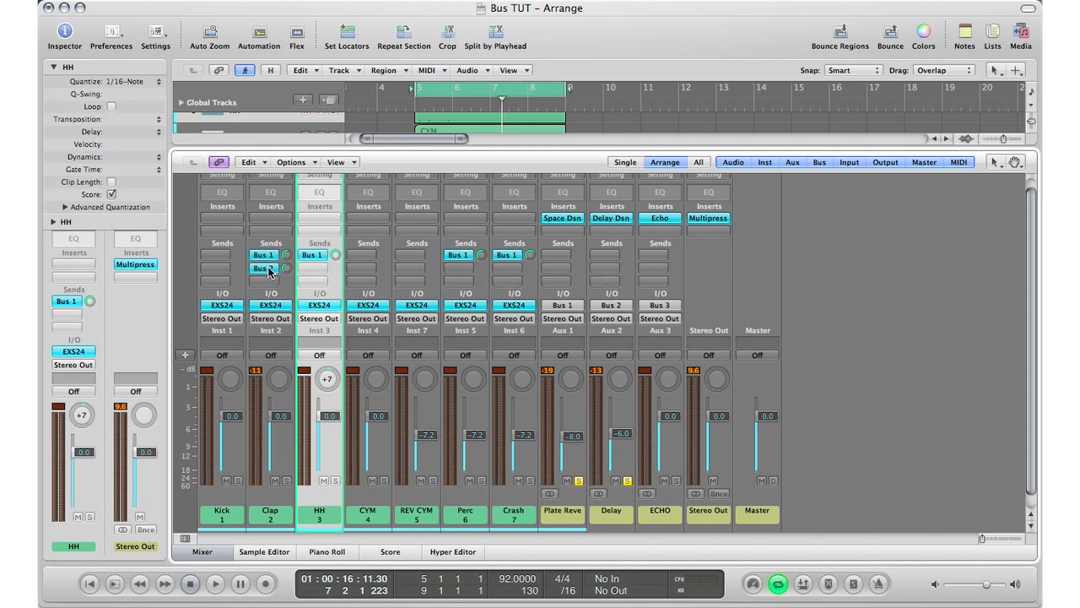
pyautogui.click(263, 268)
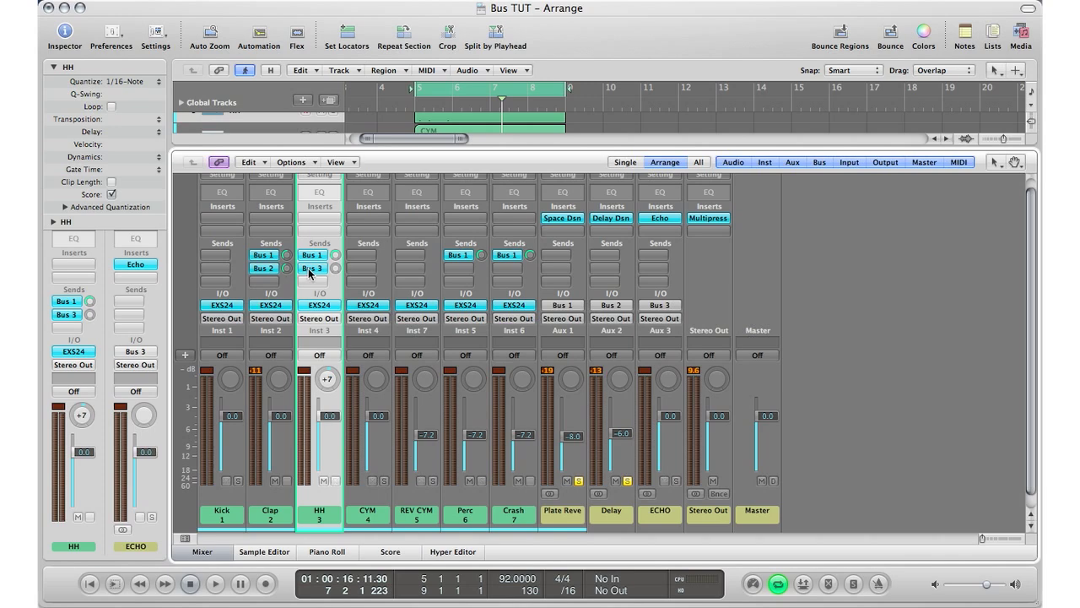
pyautogui.click(313, 268)
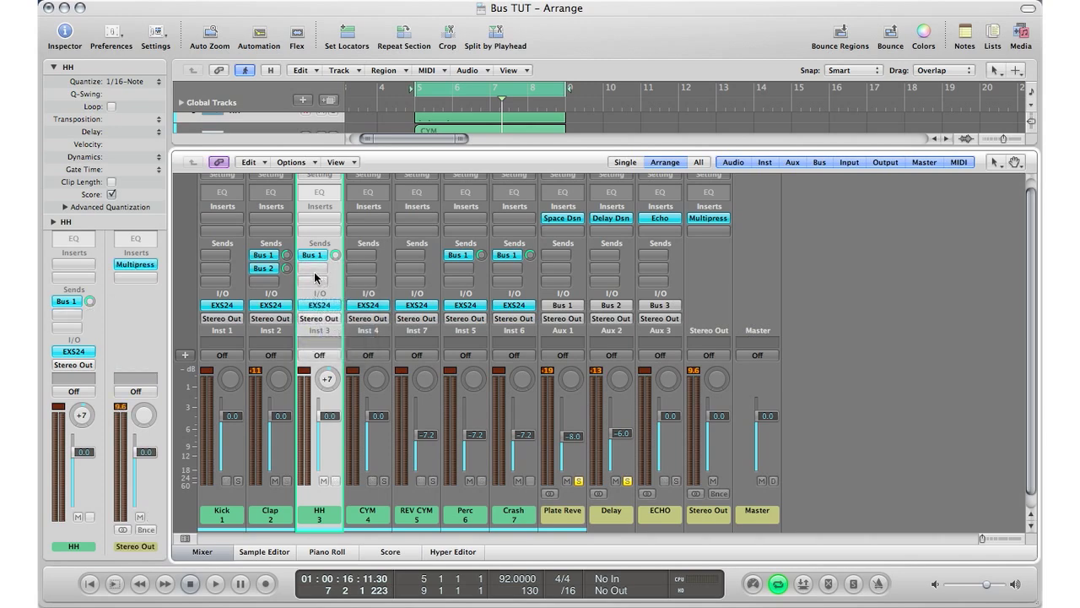
pyautogui.moveTo(705, 238)
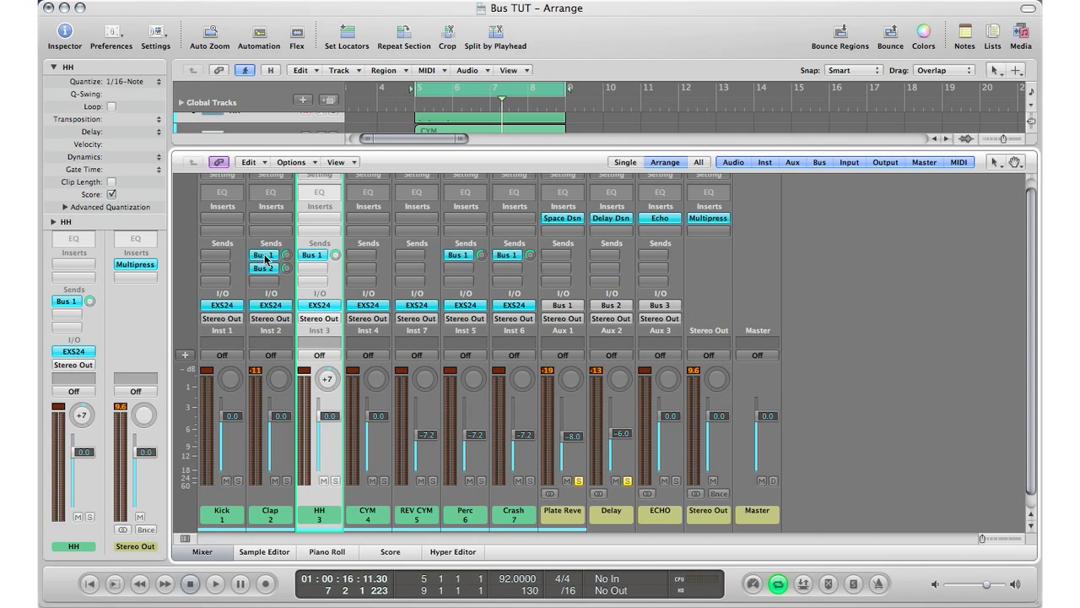
pyautogui.moveTo(250, 279)
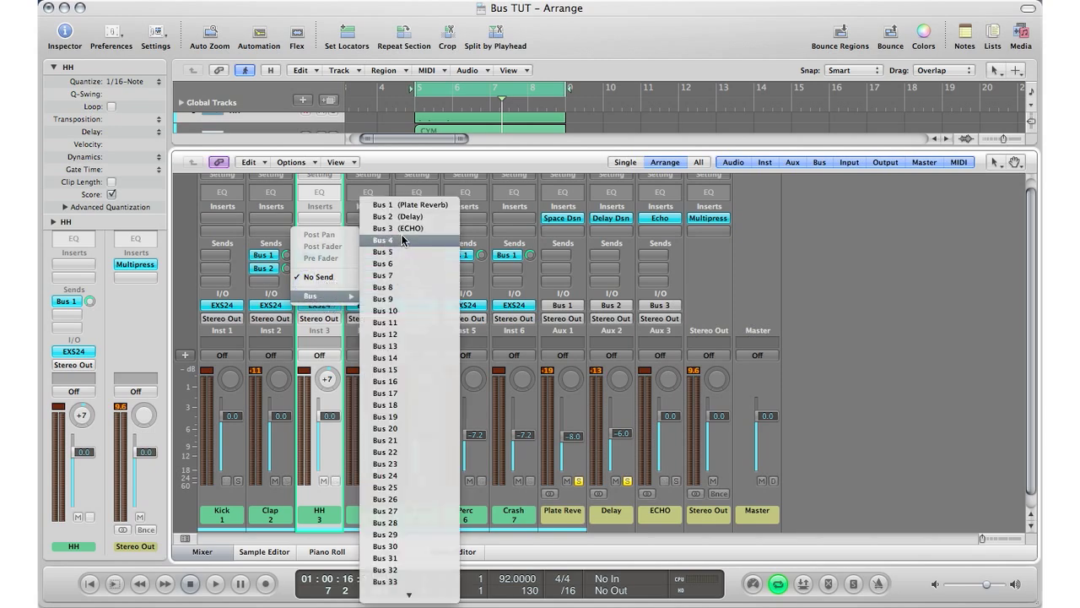
# Step: Route the HH send to Bus 3 (ECHO), with the ECHO level near -5.3 dB
pyautogui.click(382, 228)
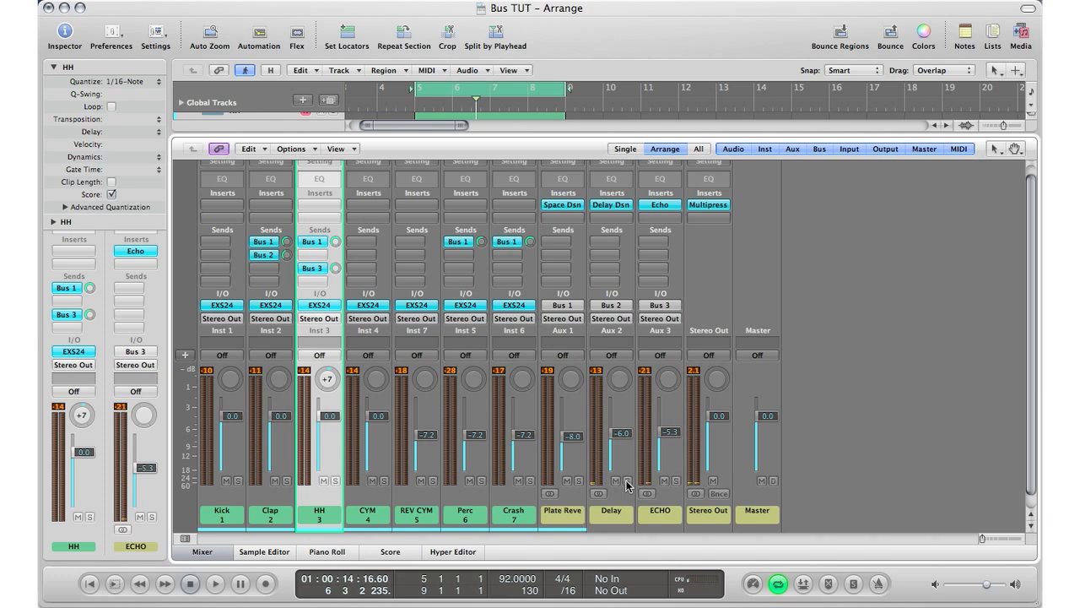
pyautogui.moveTo(484, 512)
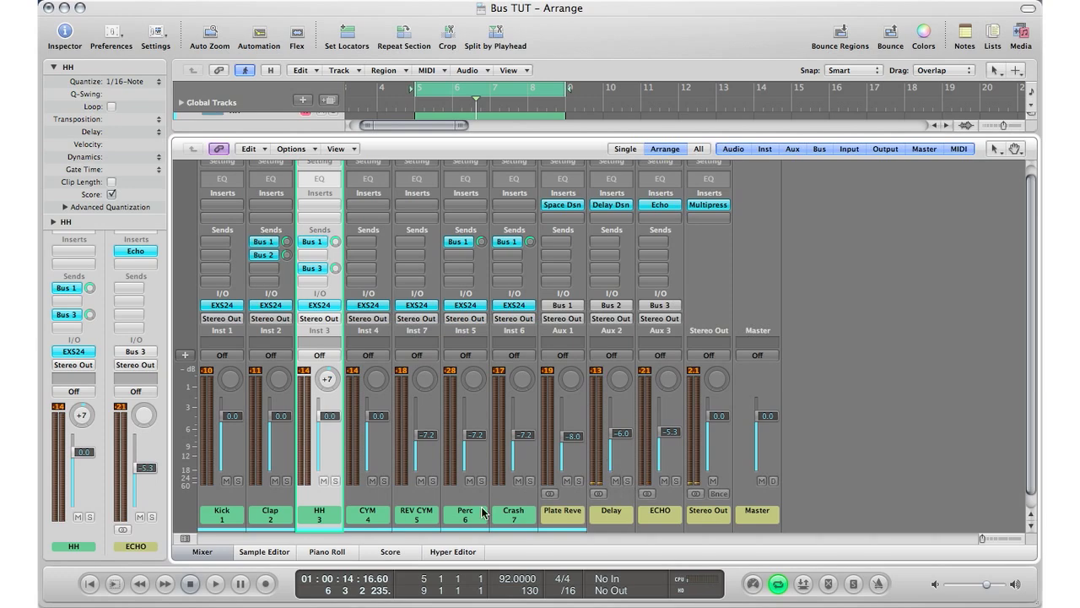
# Step: Select the Crash channel strip
pyautogui.click(514, 510)
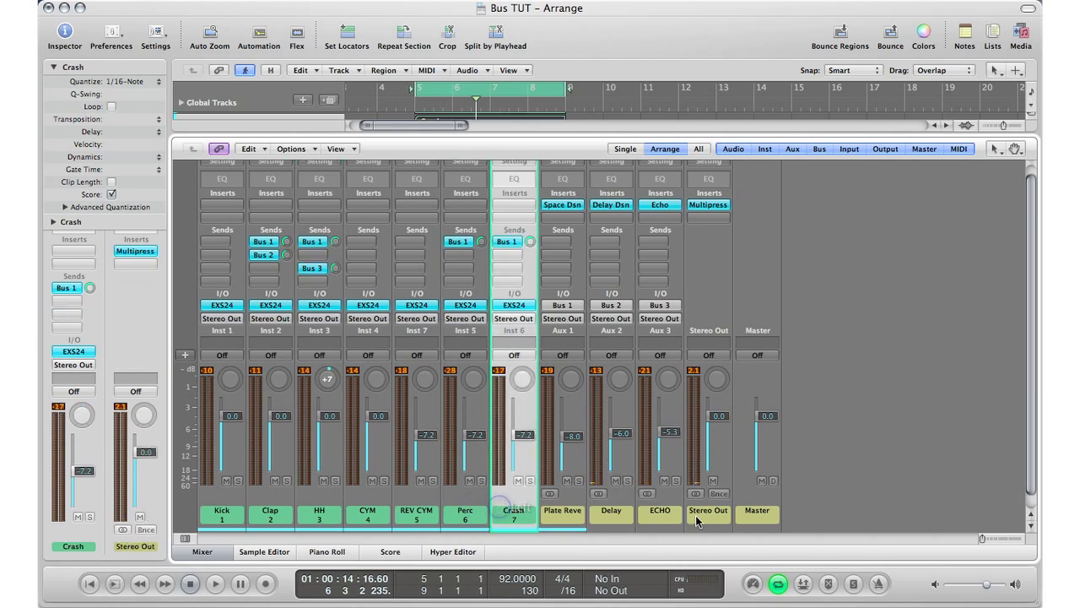
pyautogui.moveTo(449, 336)
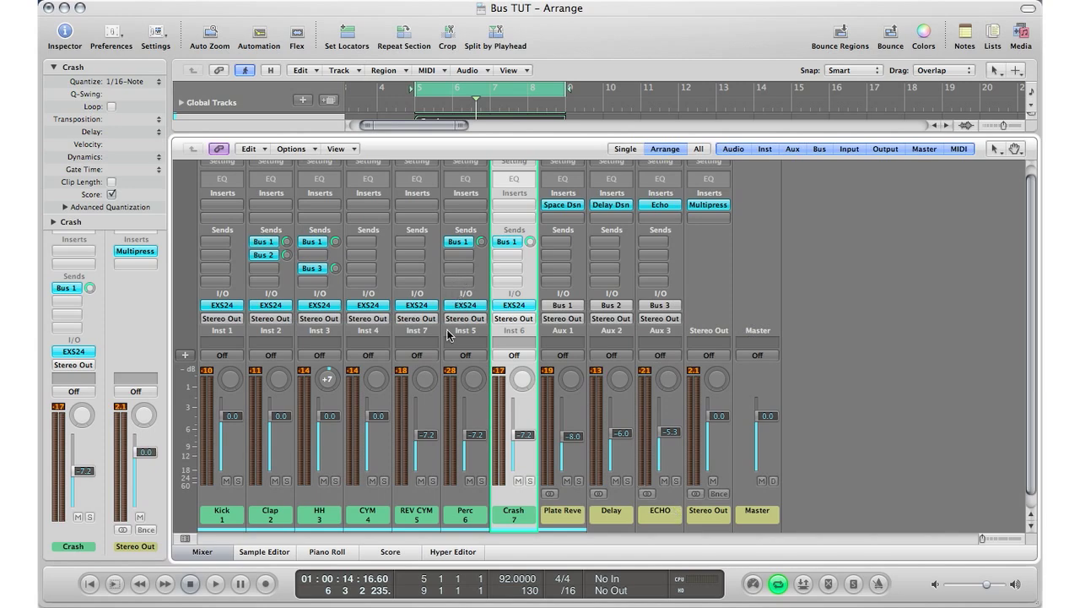
pyautogui.moveTo(455, 273)
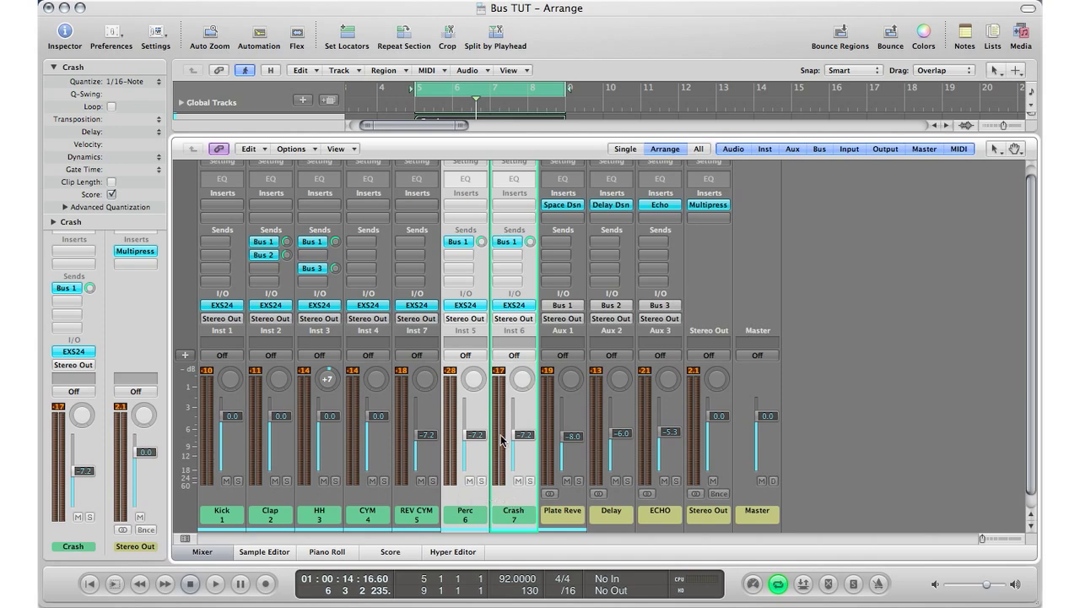
pyautogui.moveTo(491, 355)
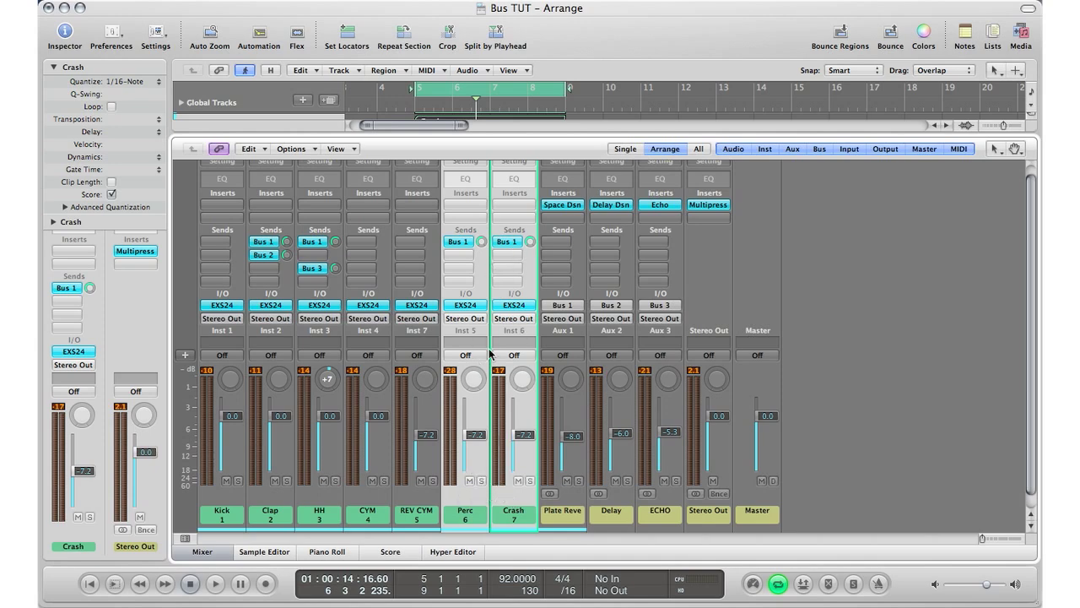